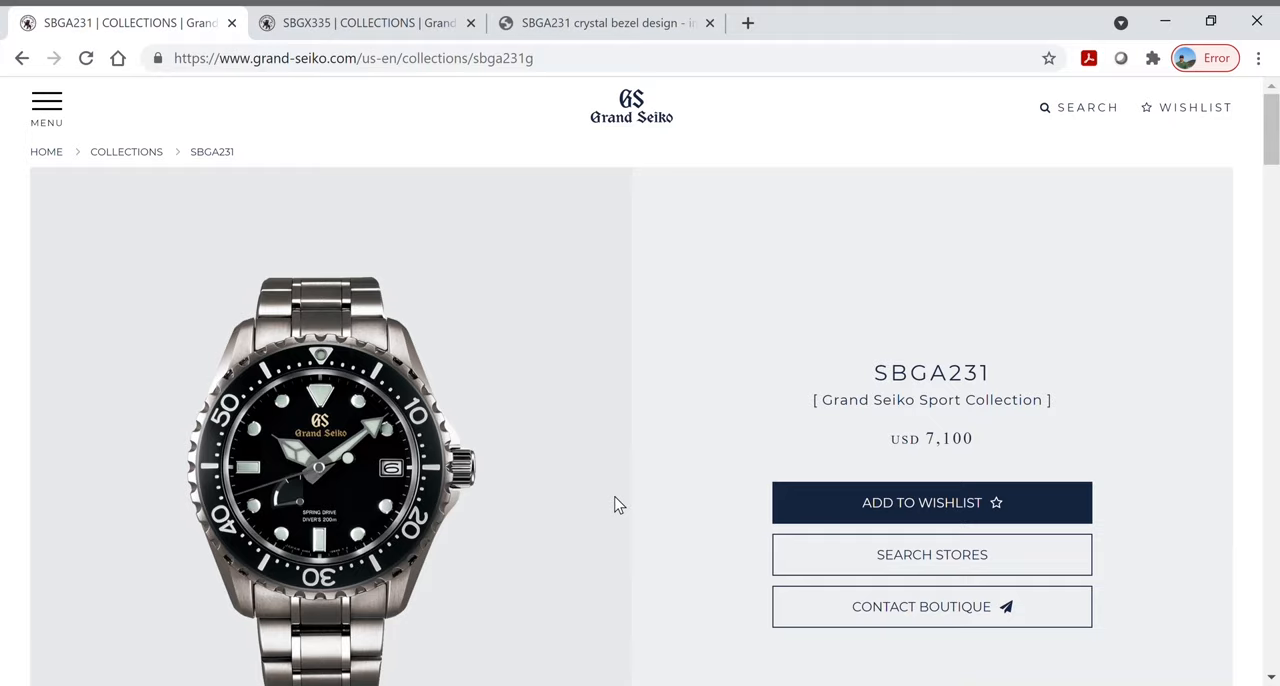
mouse_move(676, 396)
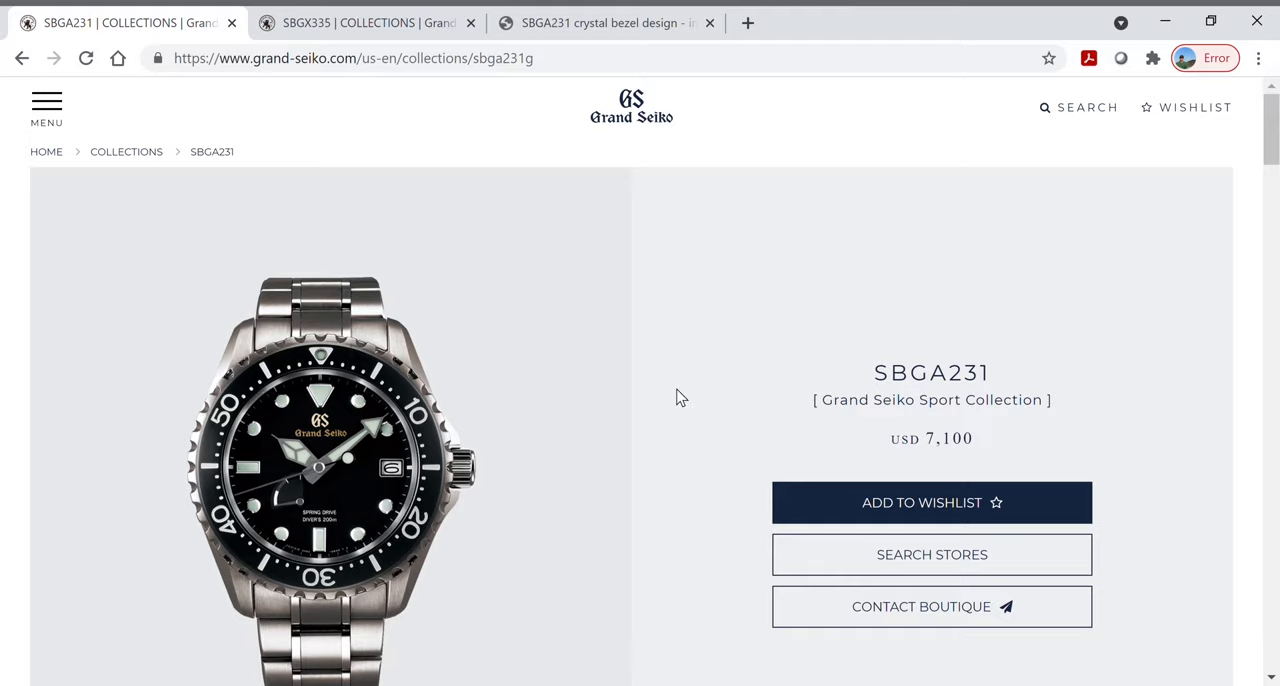
mouse_move(422, 484)
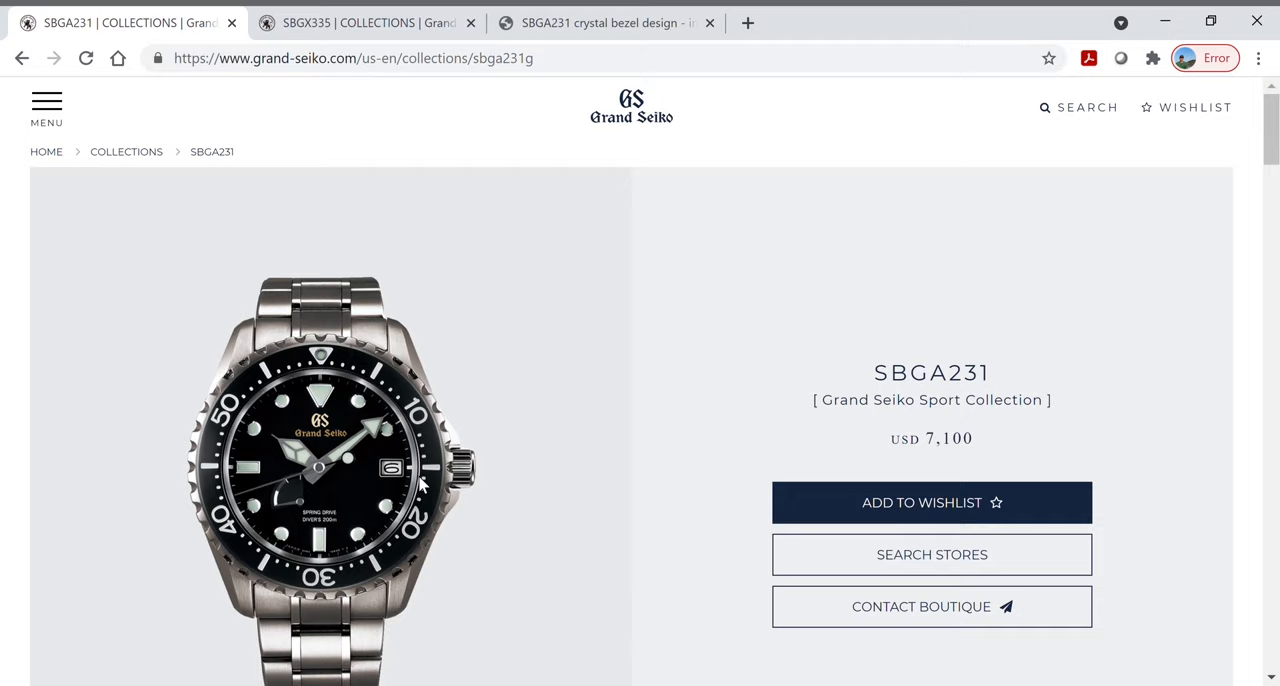
mouse_move(916, 388)
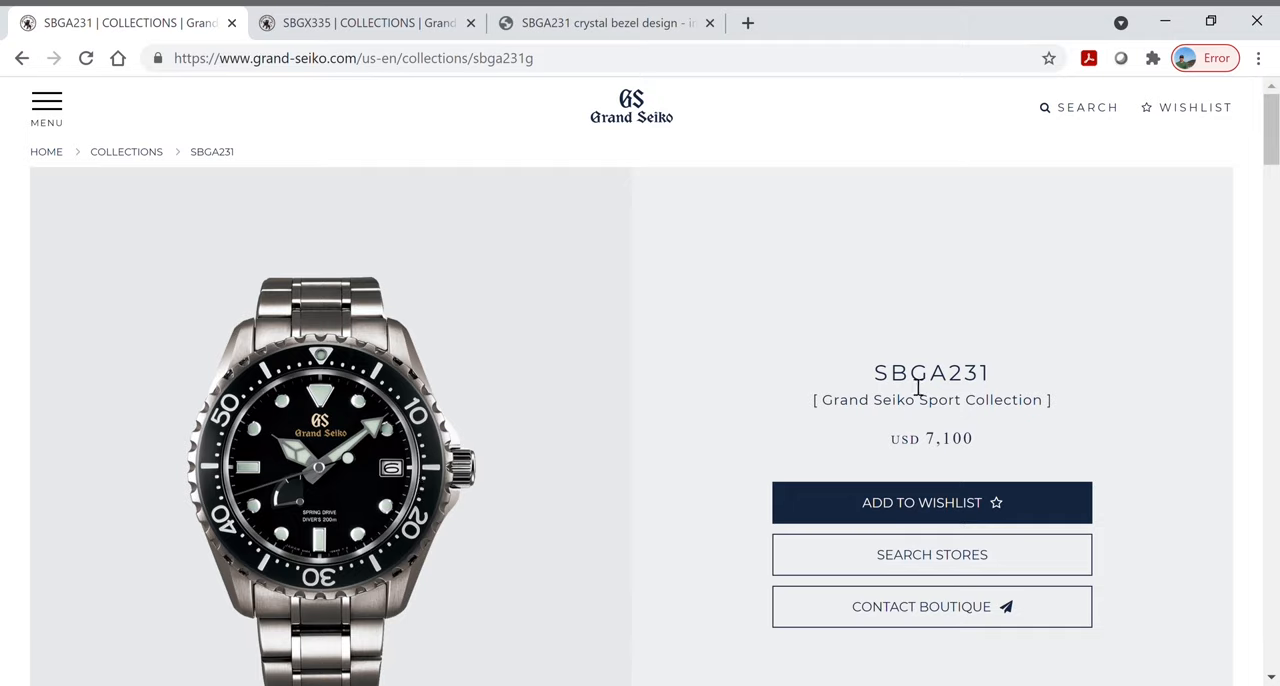
mouse_move(970, 392)
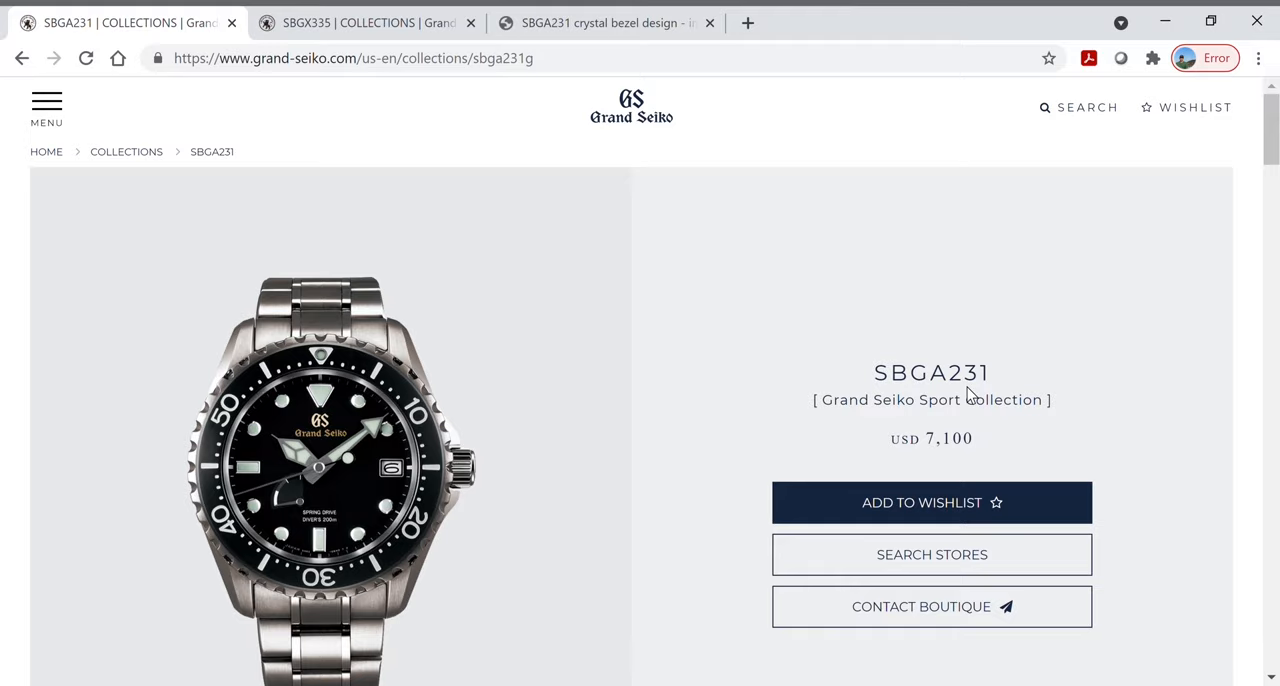
mouse_move(890, 390)
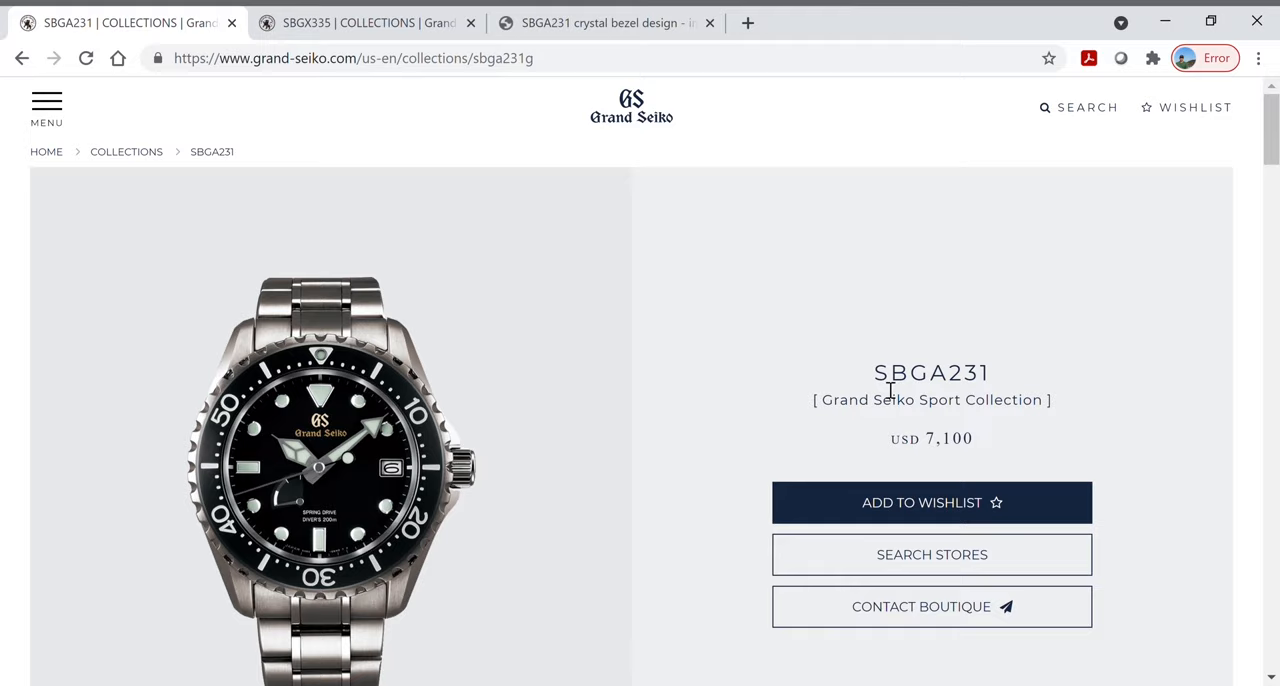
mouse_move(652, 412)
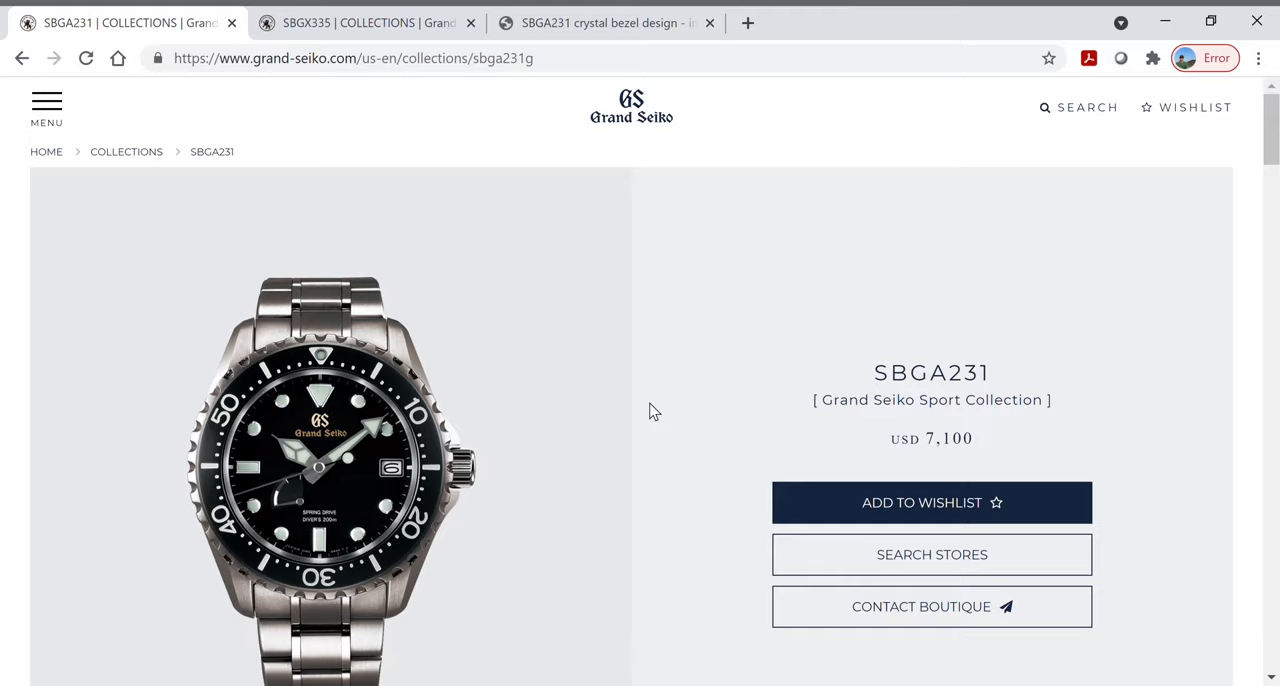
Scroll the current product page and highlight the sentence about the removable rotating bezel.
scroll("down", 3)
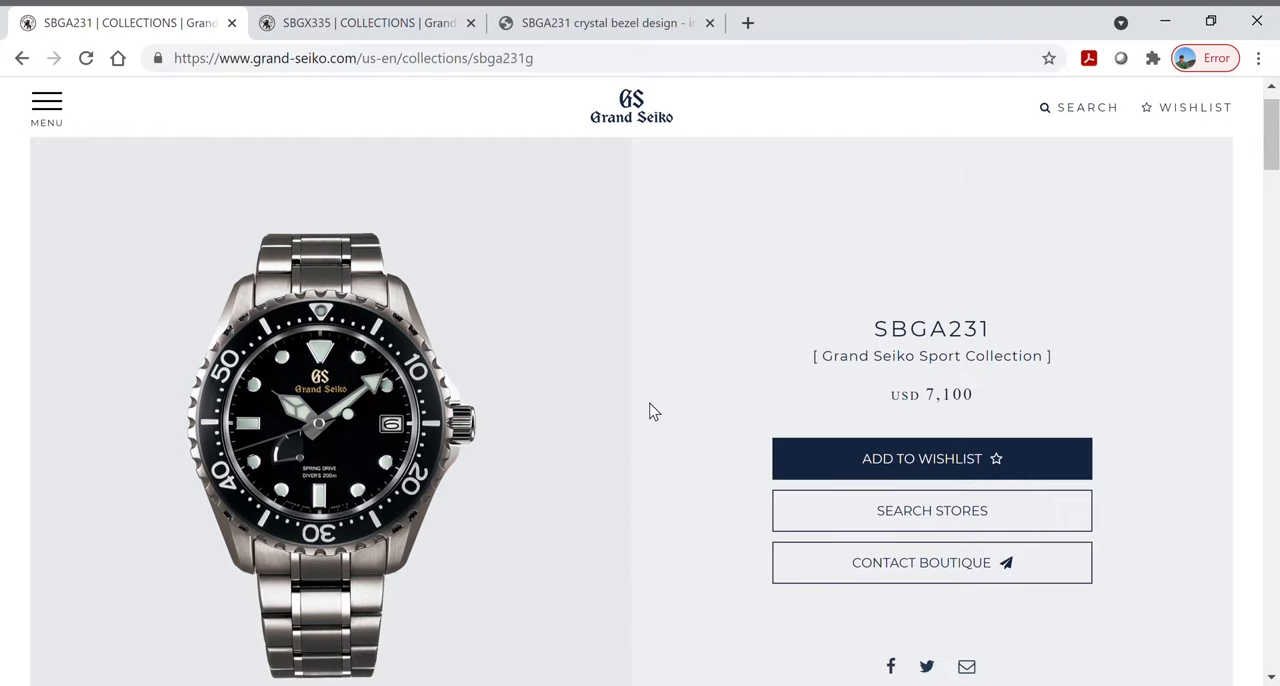
scroll("down", 3)
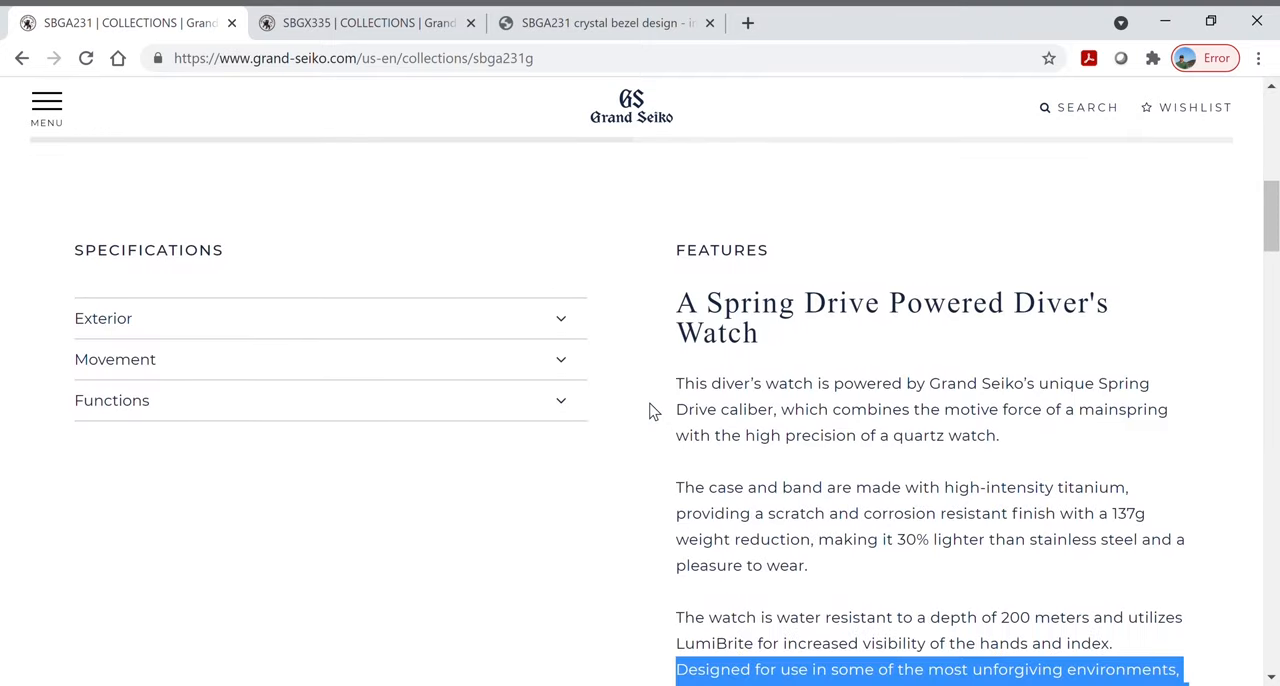
scroll("down", 3)
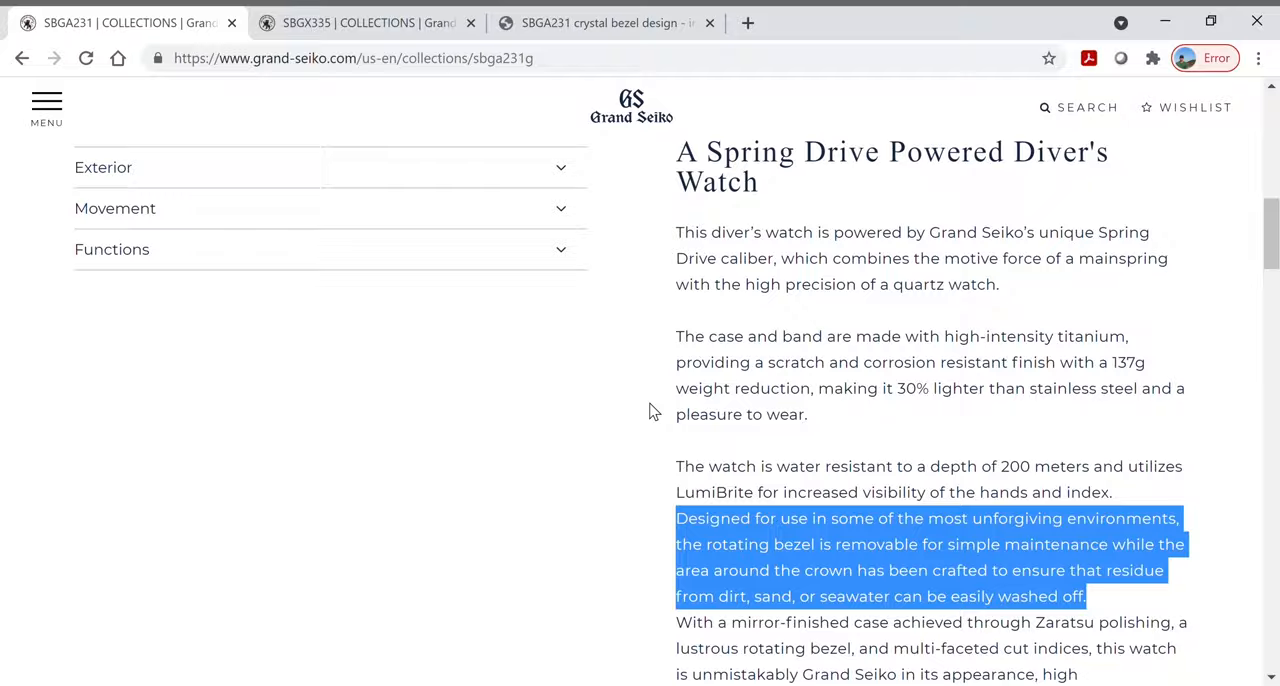
scroll("up", 3)
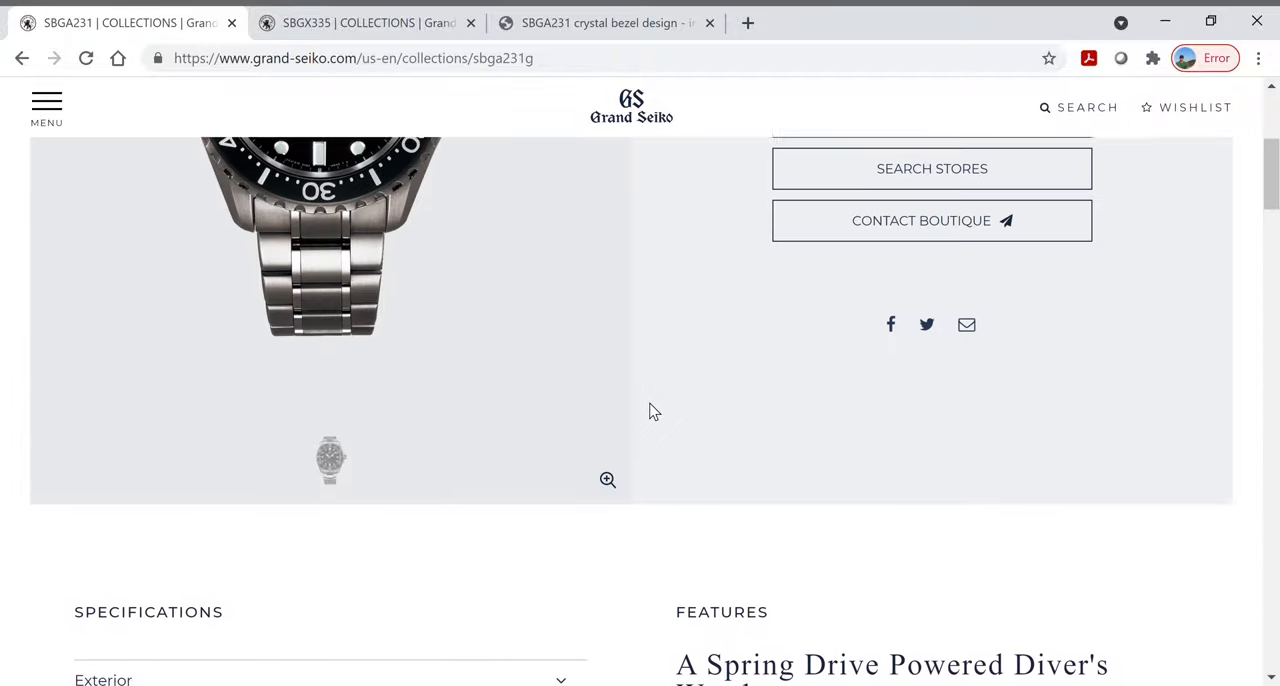
scroll("up", 3)
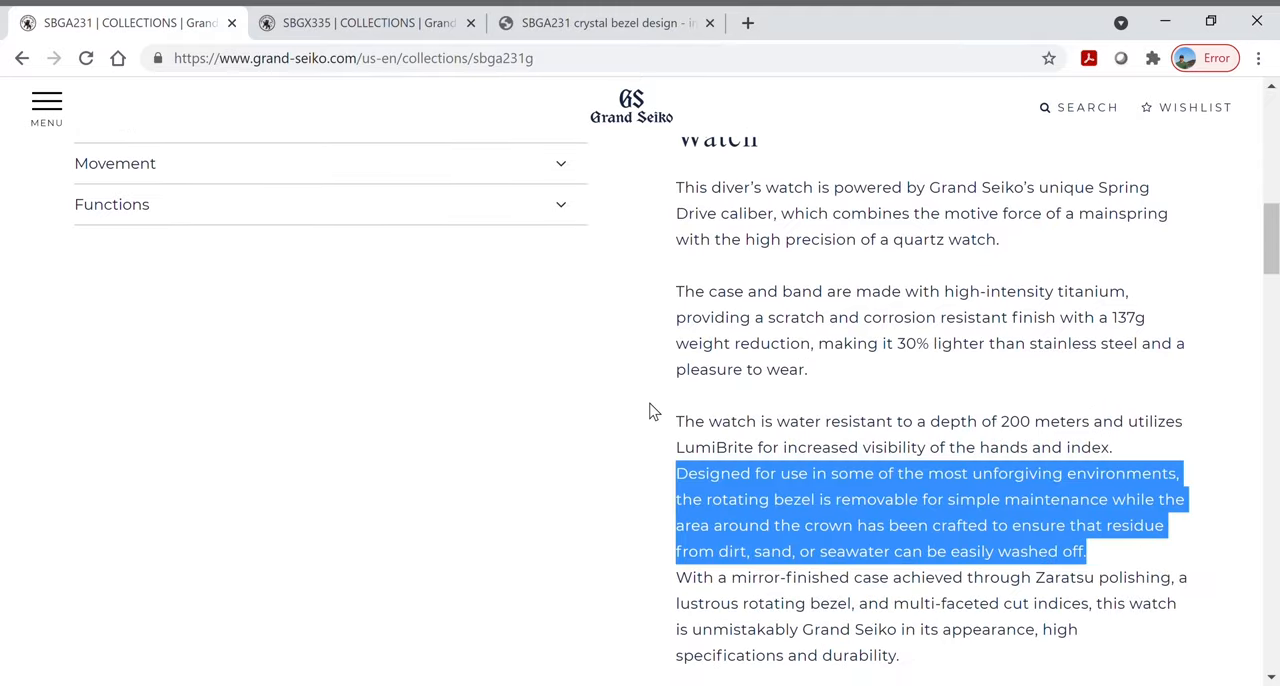
scroll("down", 3)
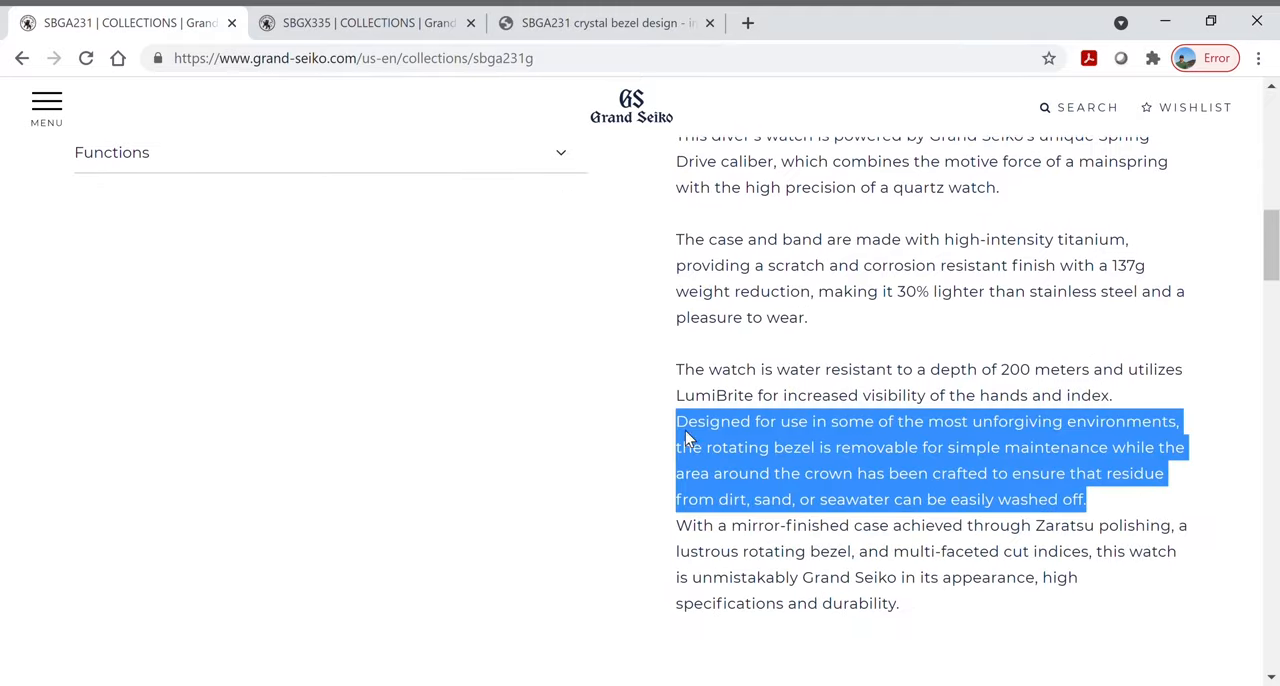
mouse_move(1112, 404)
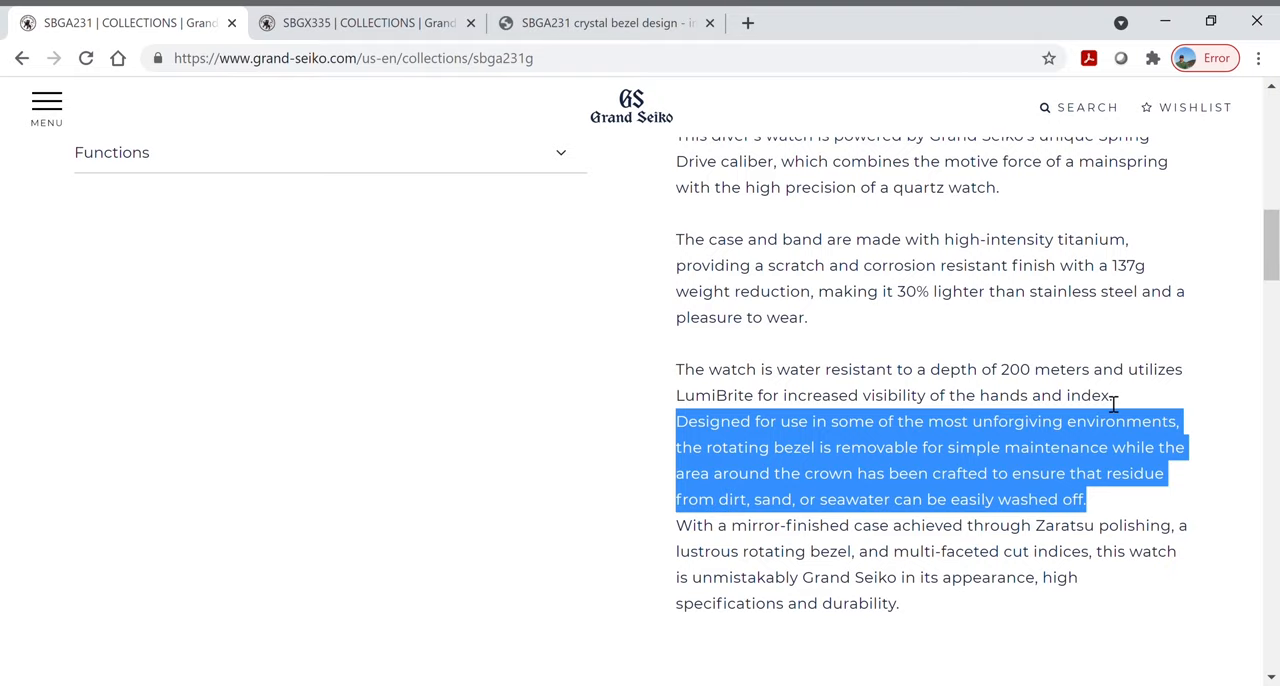
mouse_move(838, 470)
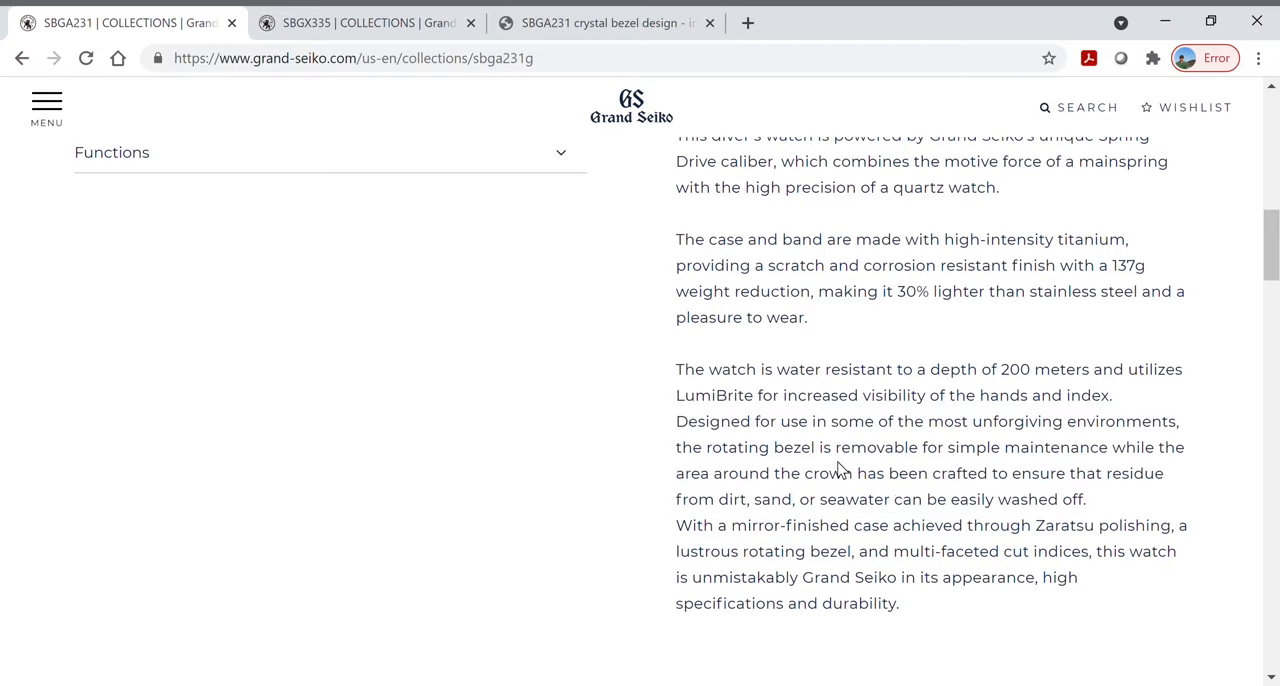
left_click_drag(676, 420, 810, 448)
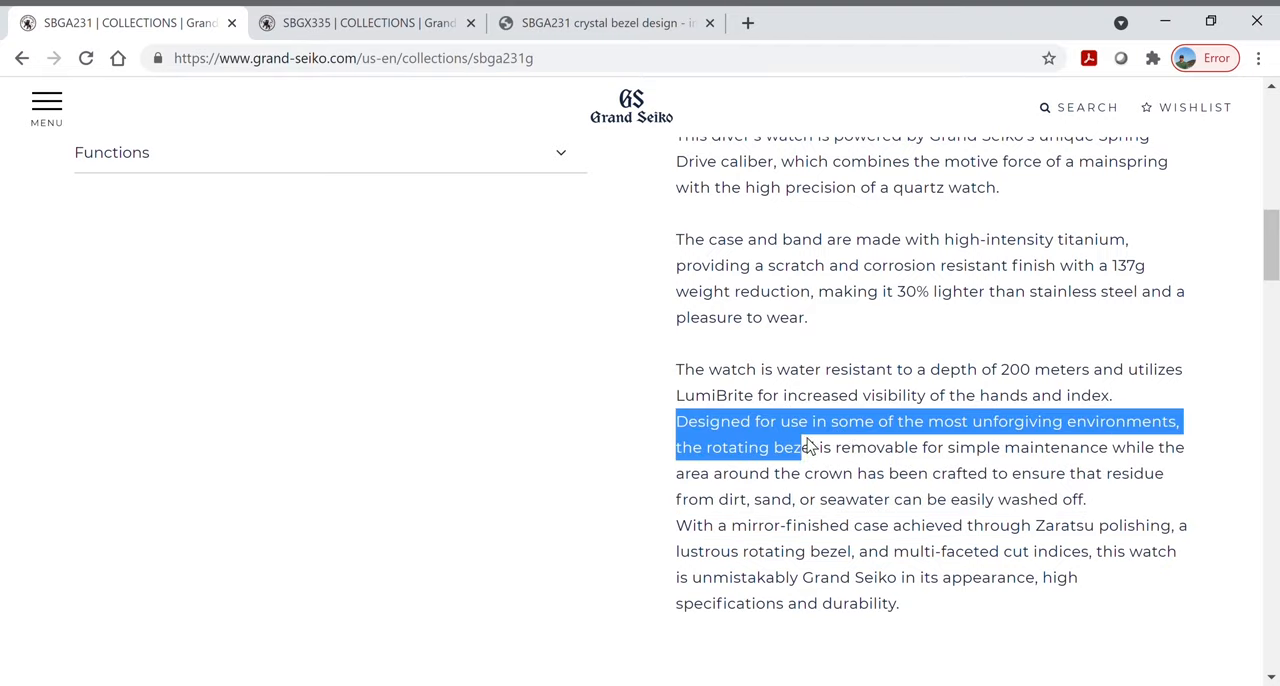
left_click_drag(810, 448, 1184, 448)
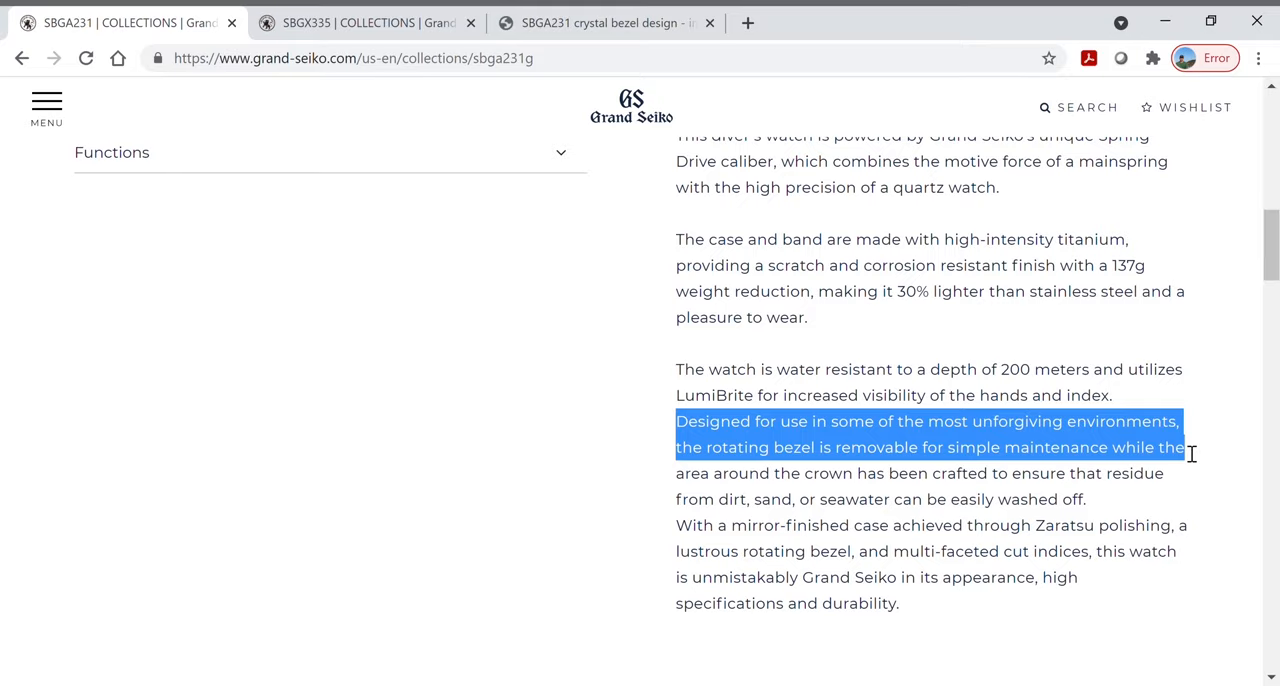
mouse_move(1008, 368)
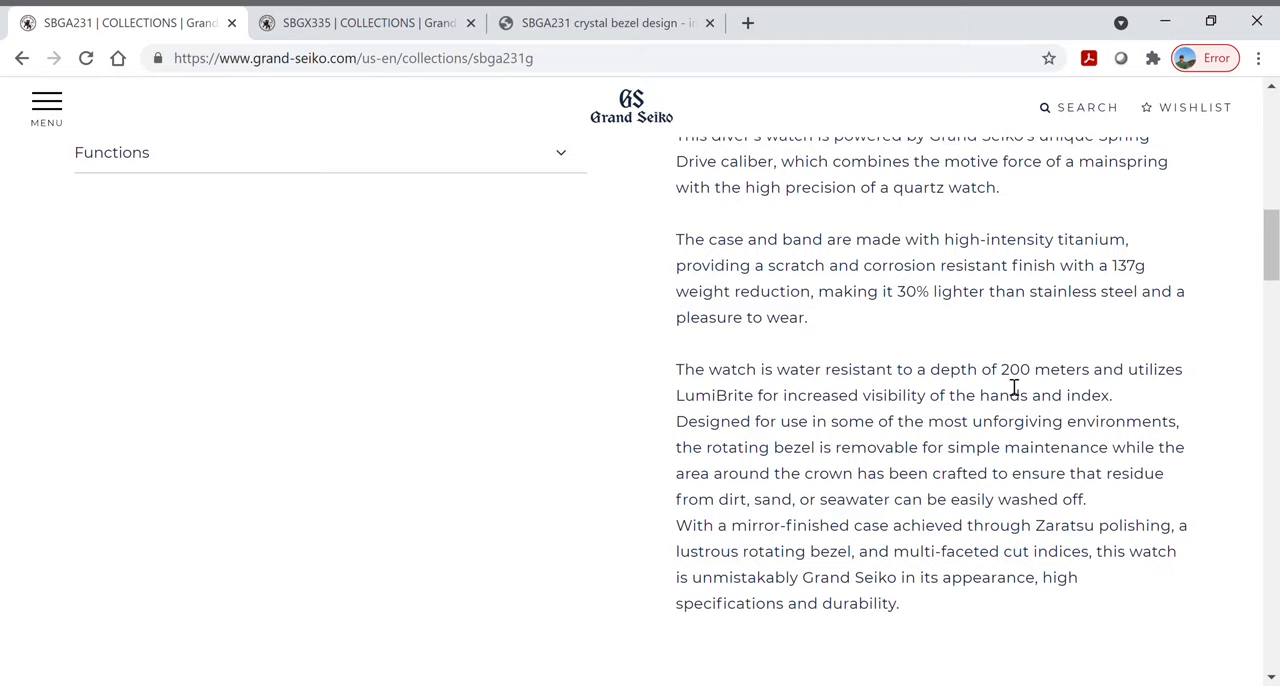
mouse_move(900, 434)
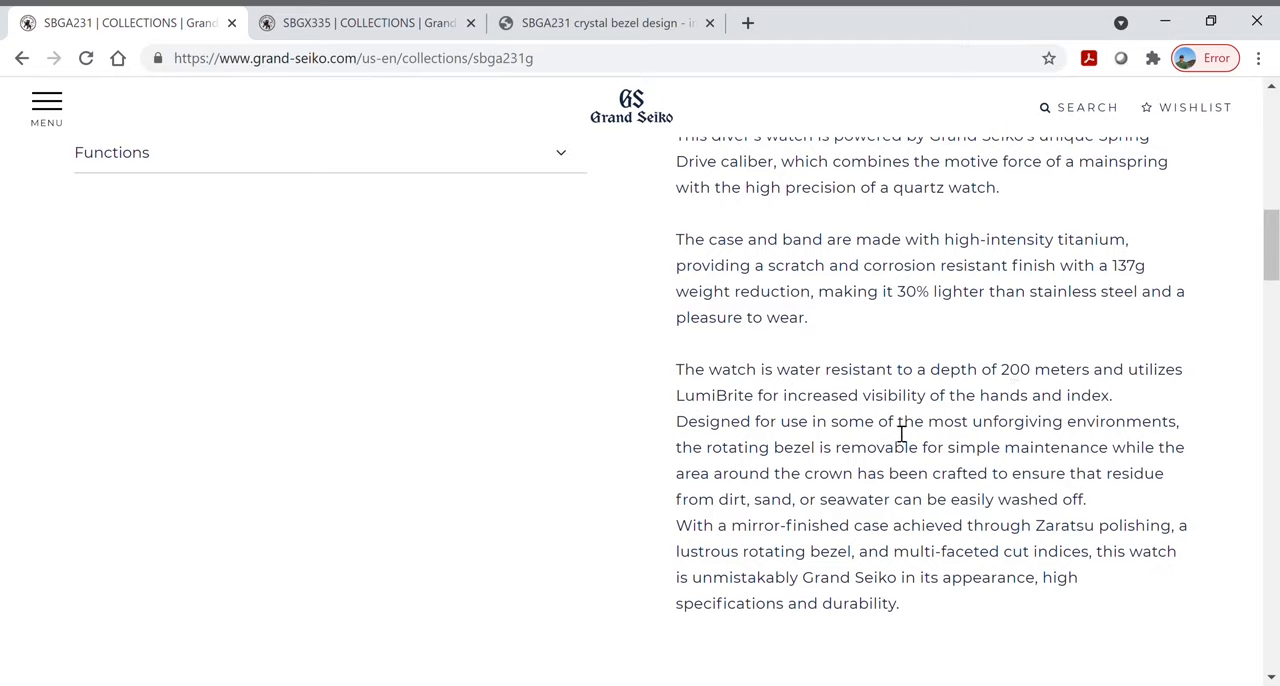
mouse_move(718, 436)
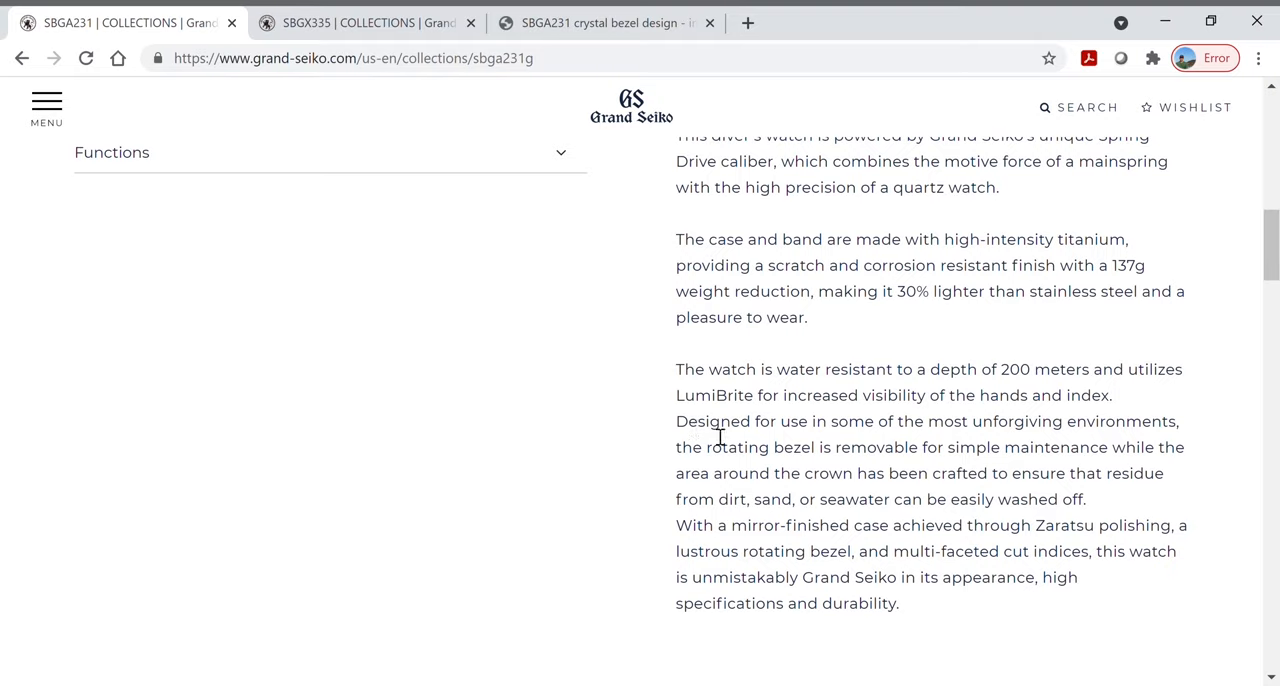
mouse_move(356, 28)
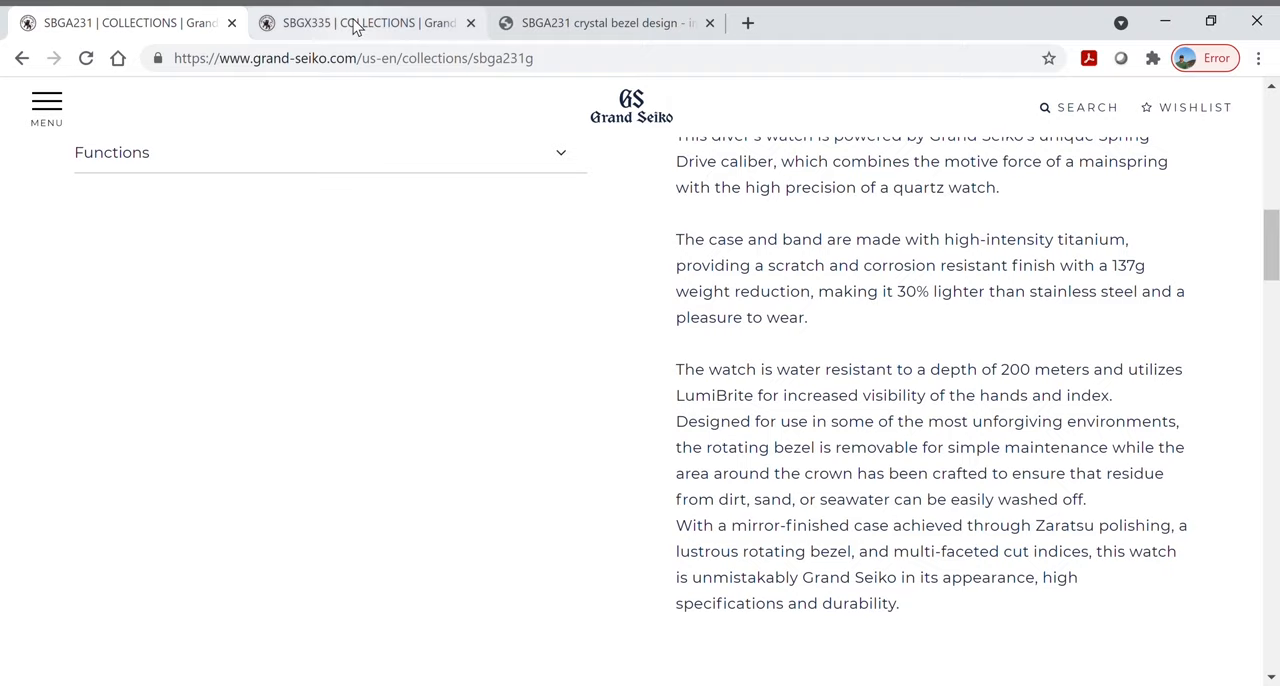
Switch to the SBGX335 page and review its specifications and Product Summary sections.
left_click(360, 22)
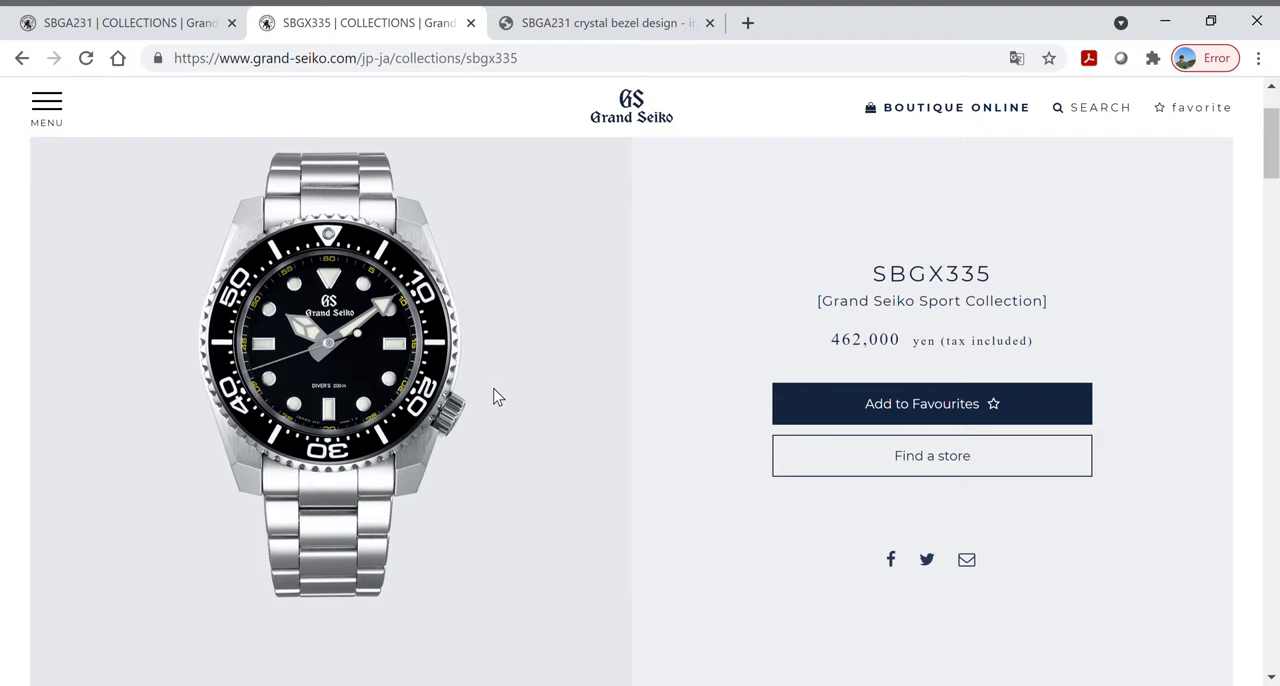
scroll("down", 3)
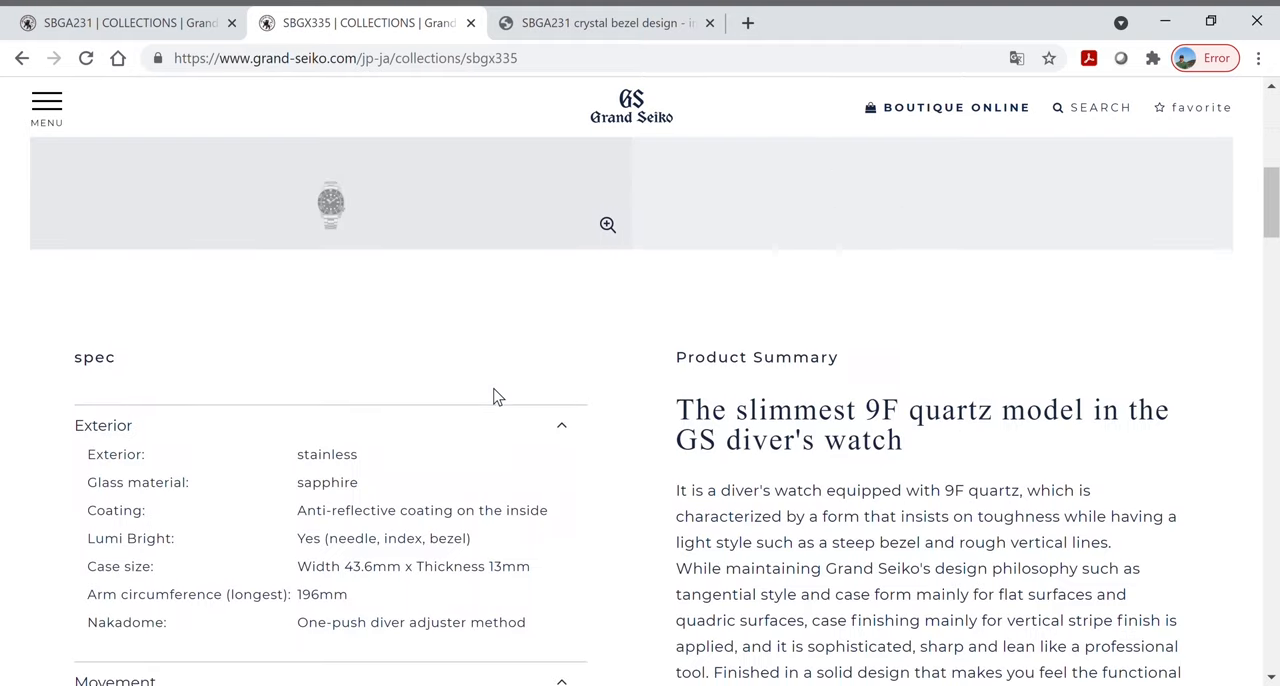
scroll("down", 3)
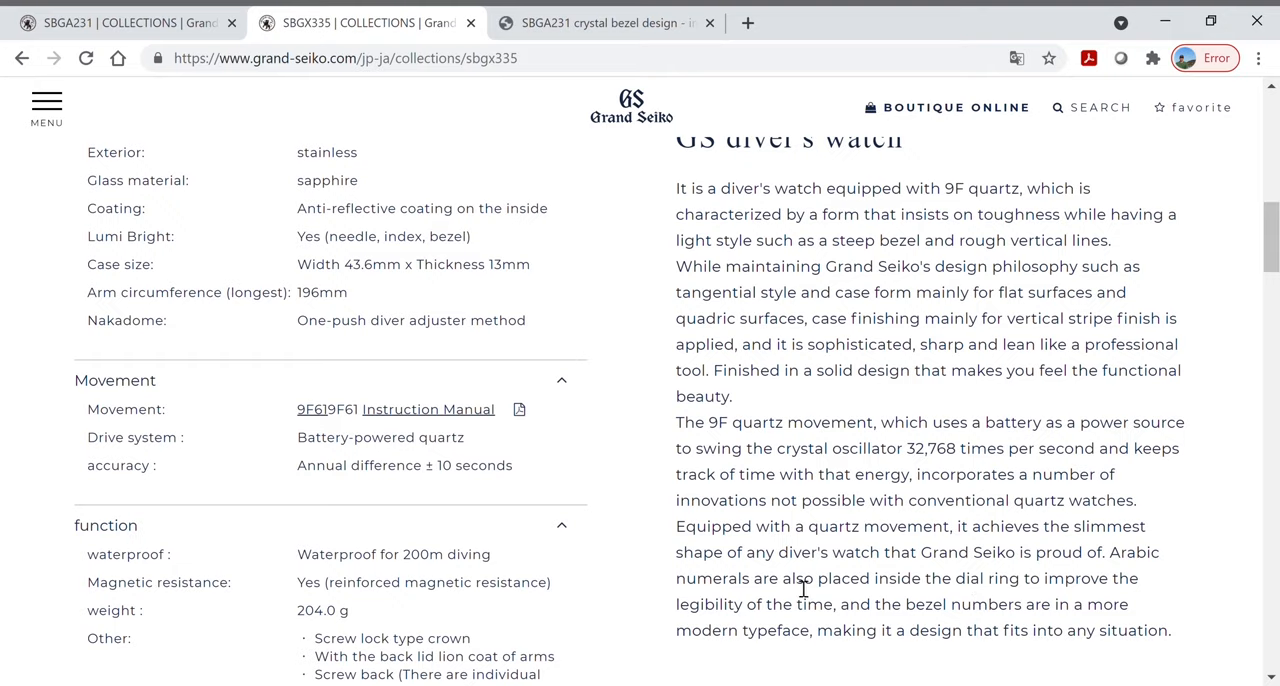
mouse_move(896, 526)
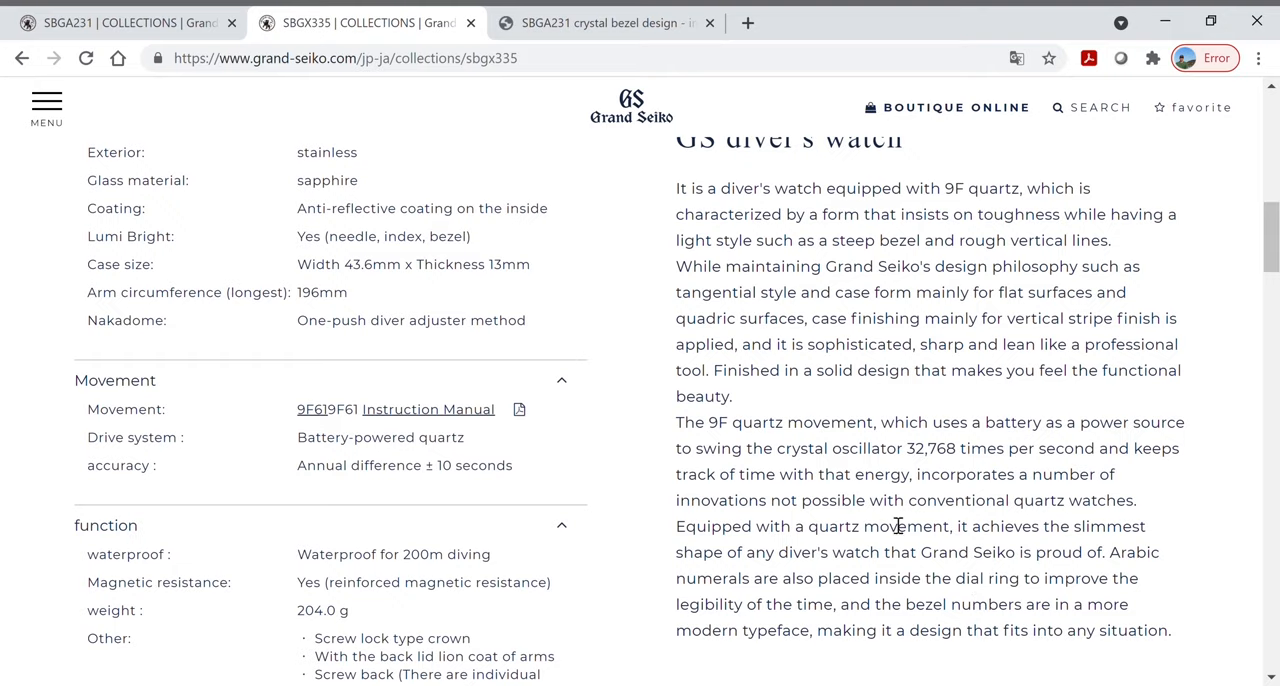
mouse_move(638, 410)
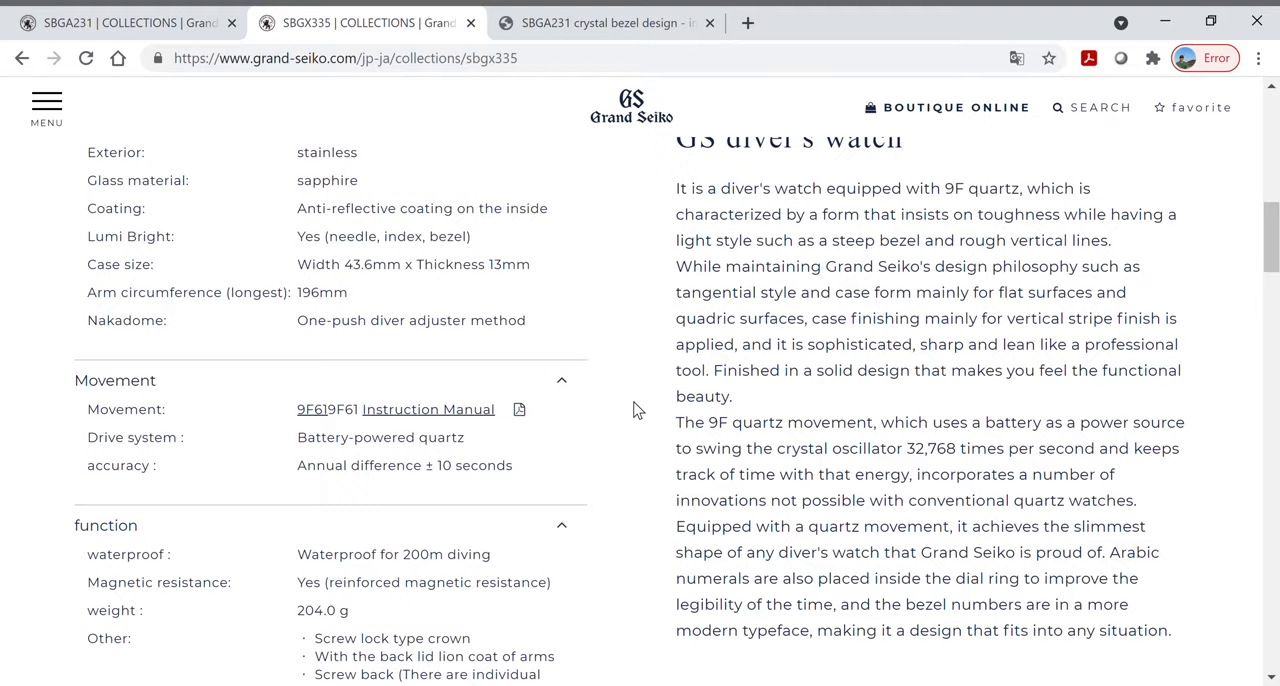
scroll("up", 3)
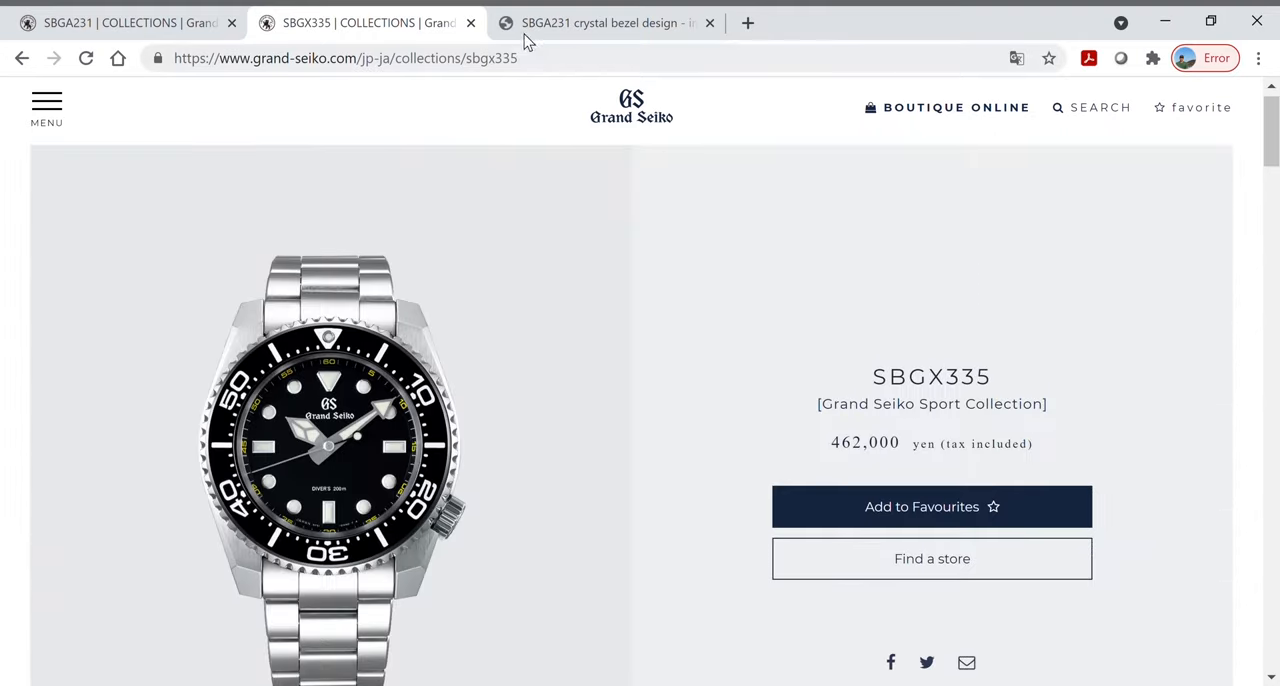
left_click(600, 22)
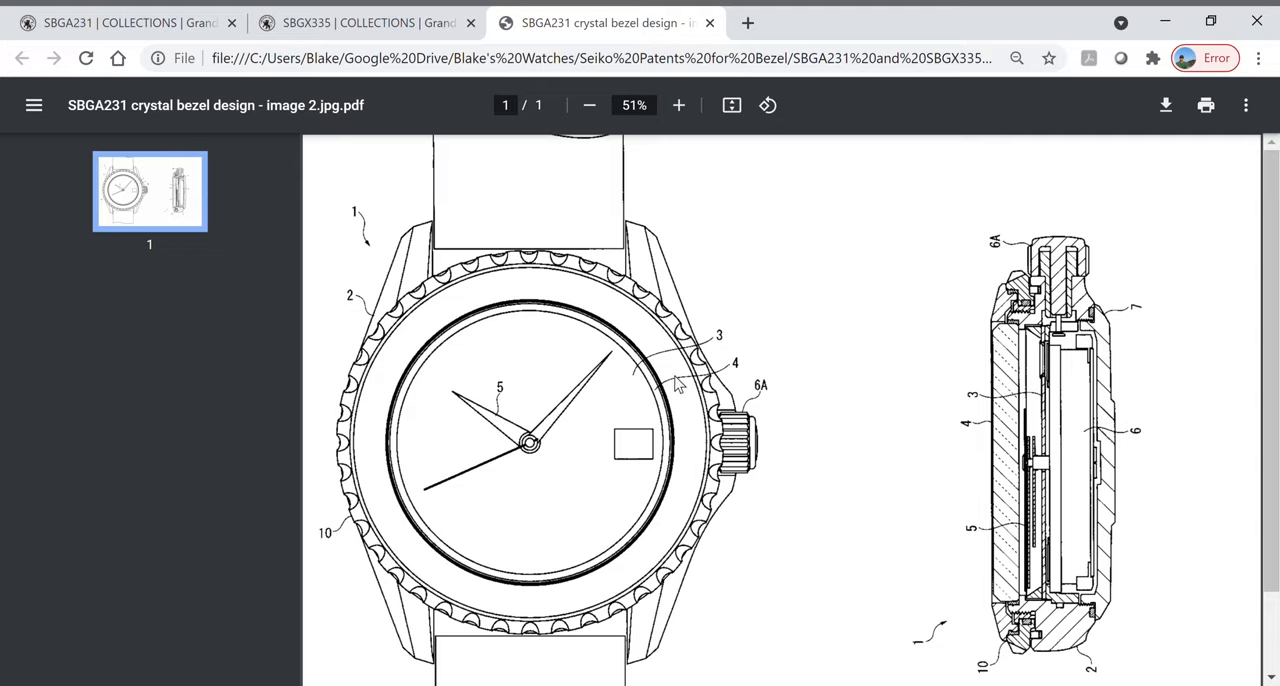
mouse_move(360, 292)
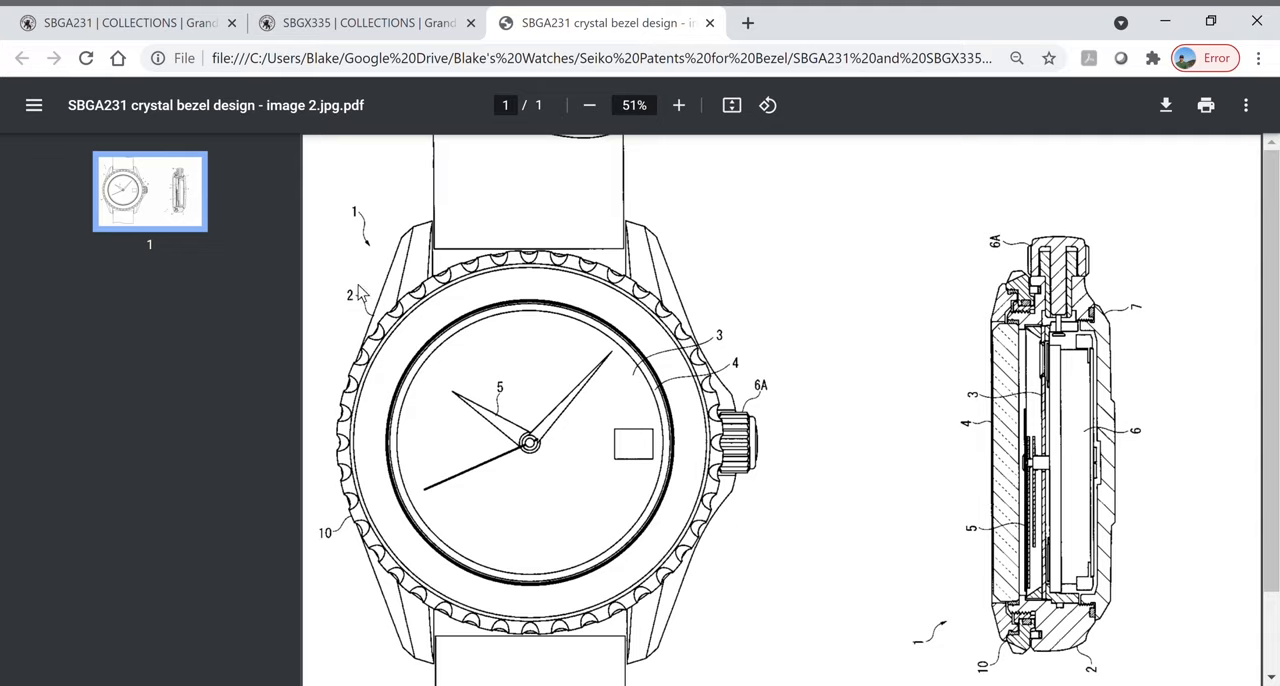
mouse_move(456, 422)
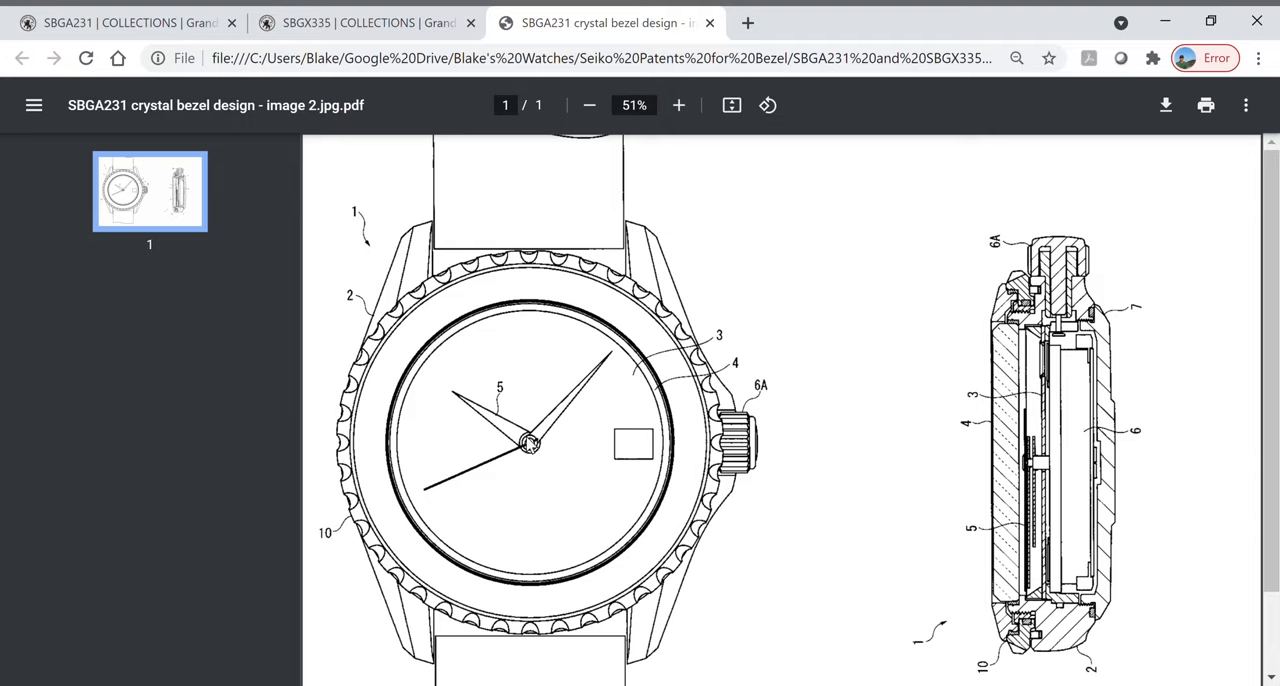
mouse_move(1022, 240)
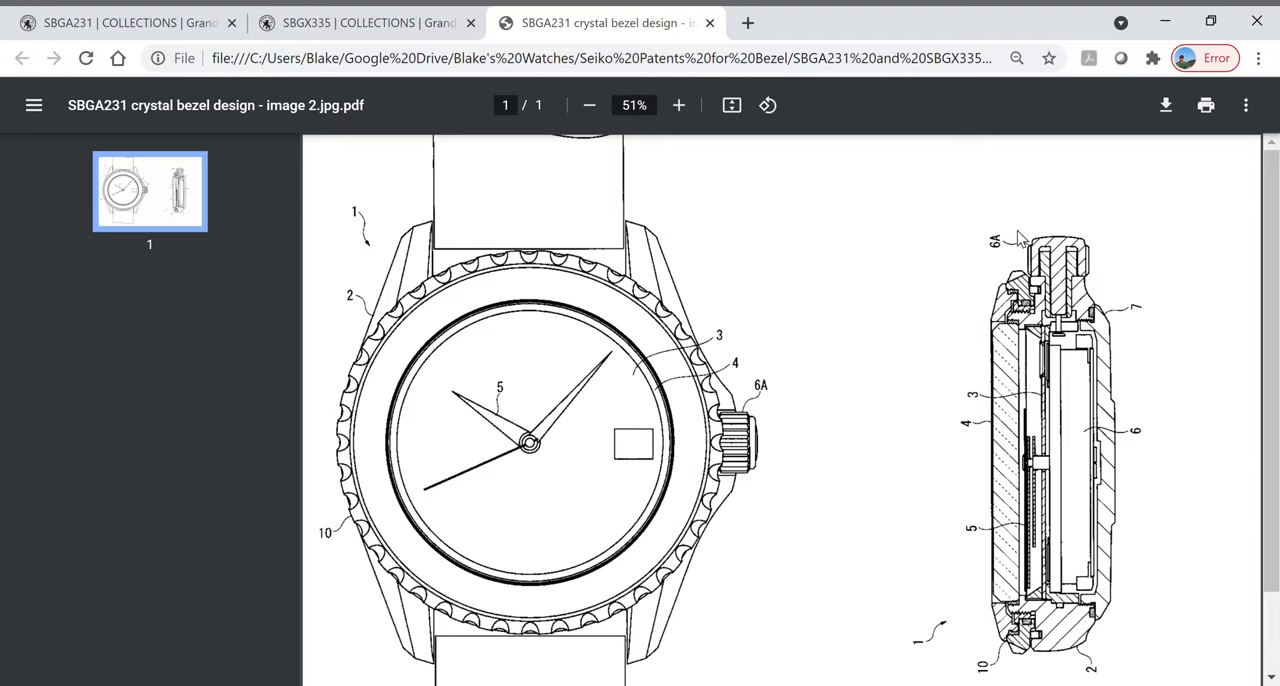
mouse_move(1084, 664)
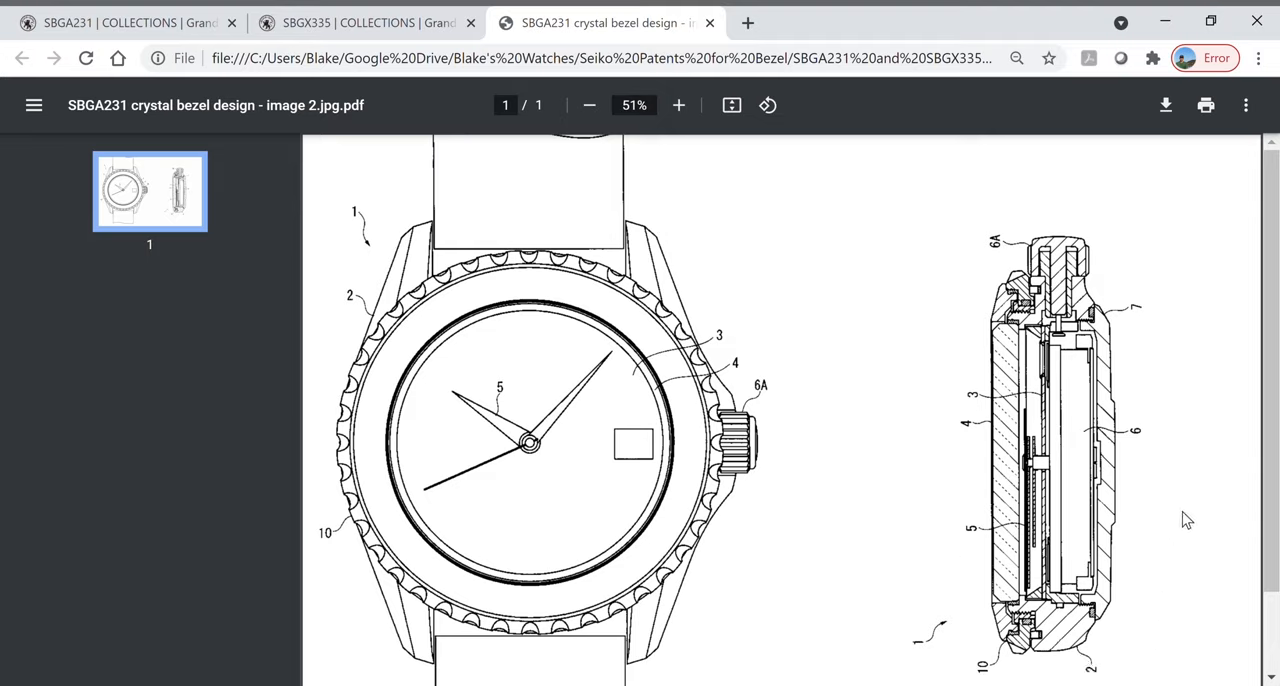
mouse_move(1042, 680)
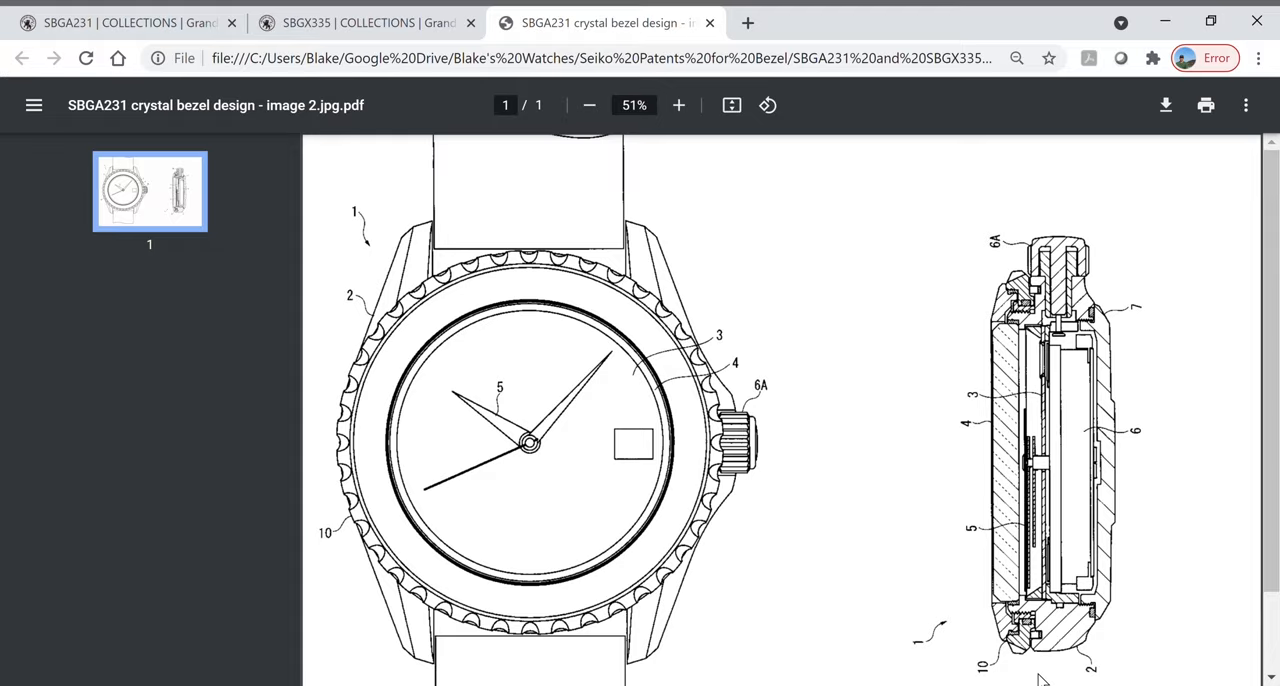
mouse_move(1180, 142)
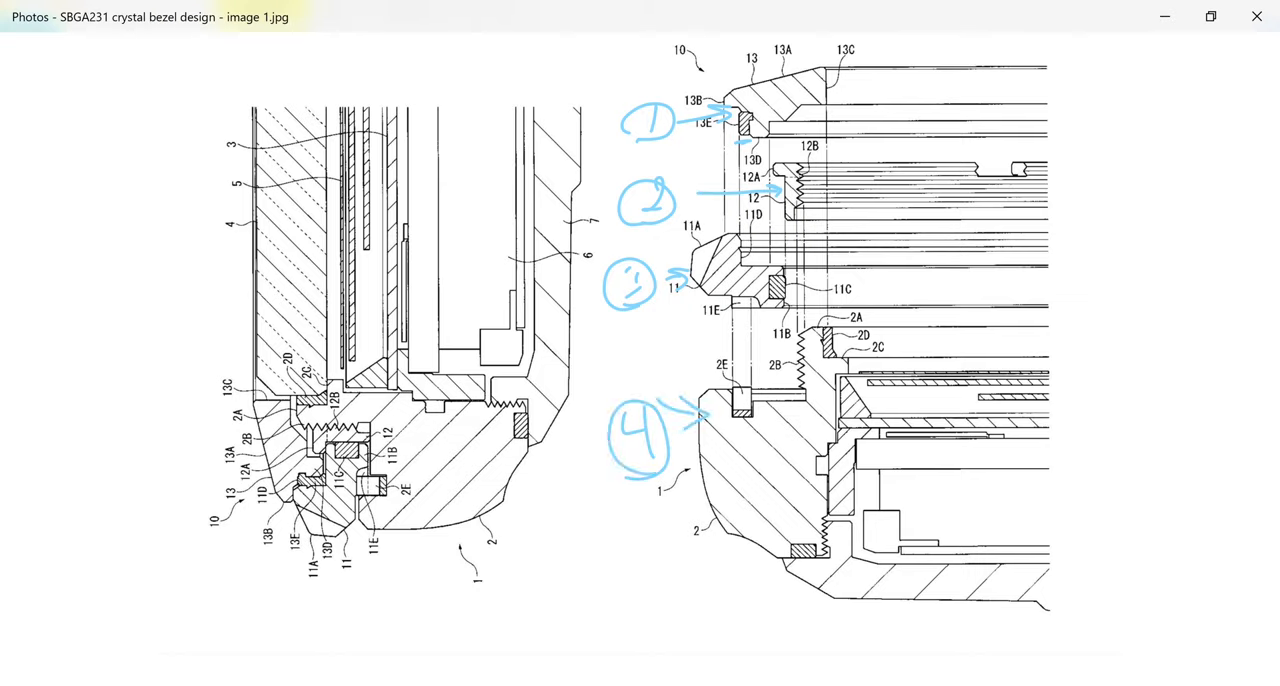
Select the blue pen and draw a circled 5 with an arrow at the lower case edge.
left_click(530, 68)
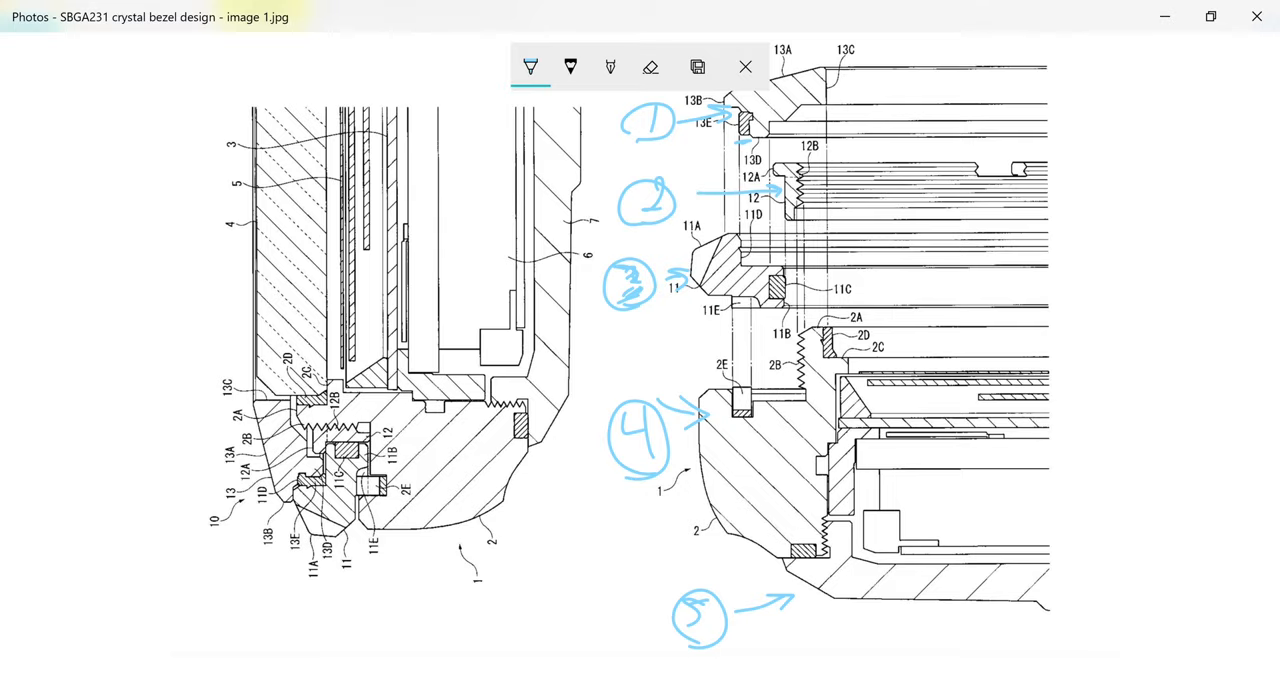
Trace the threads near 12B, the ring at 11A and the thread at 2B in red ink.
left_click(530, 68)
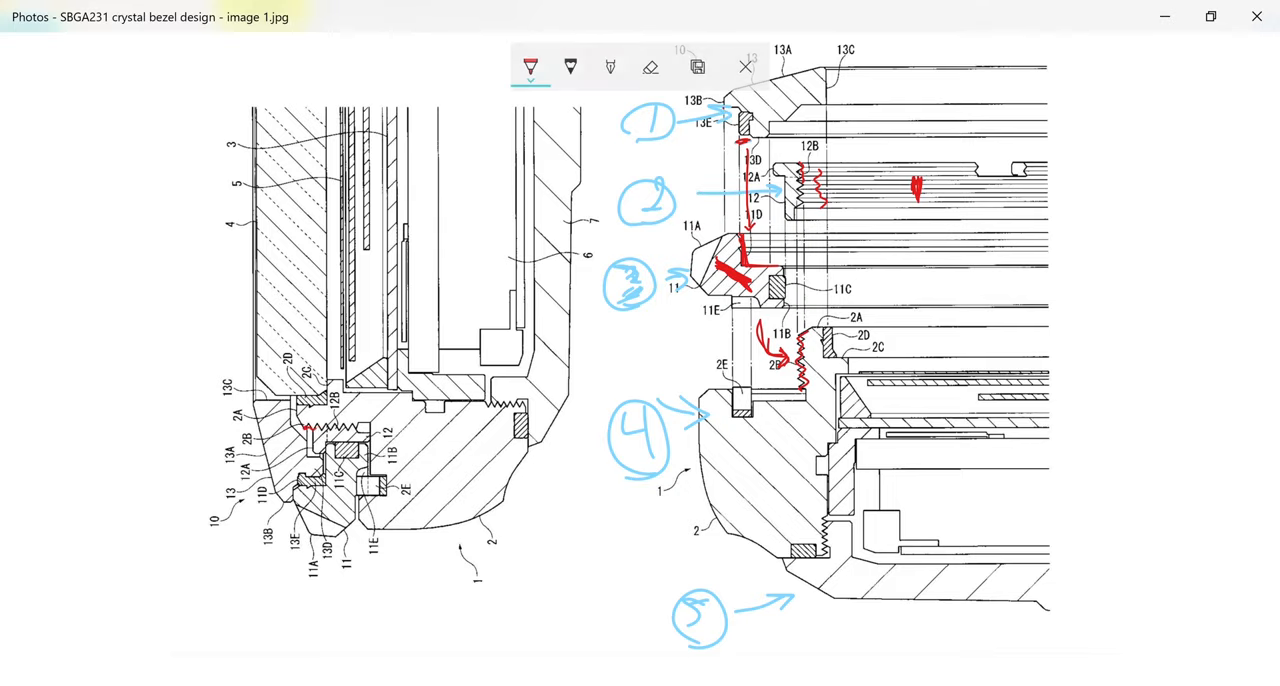
left_click(744, 68)
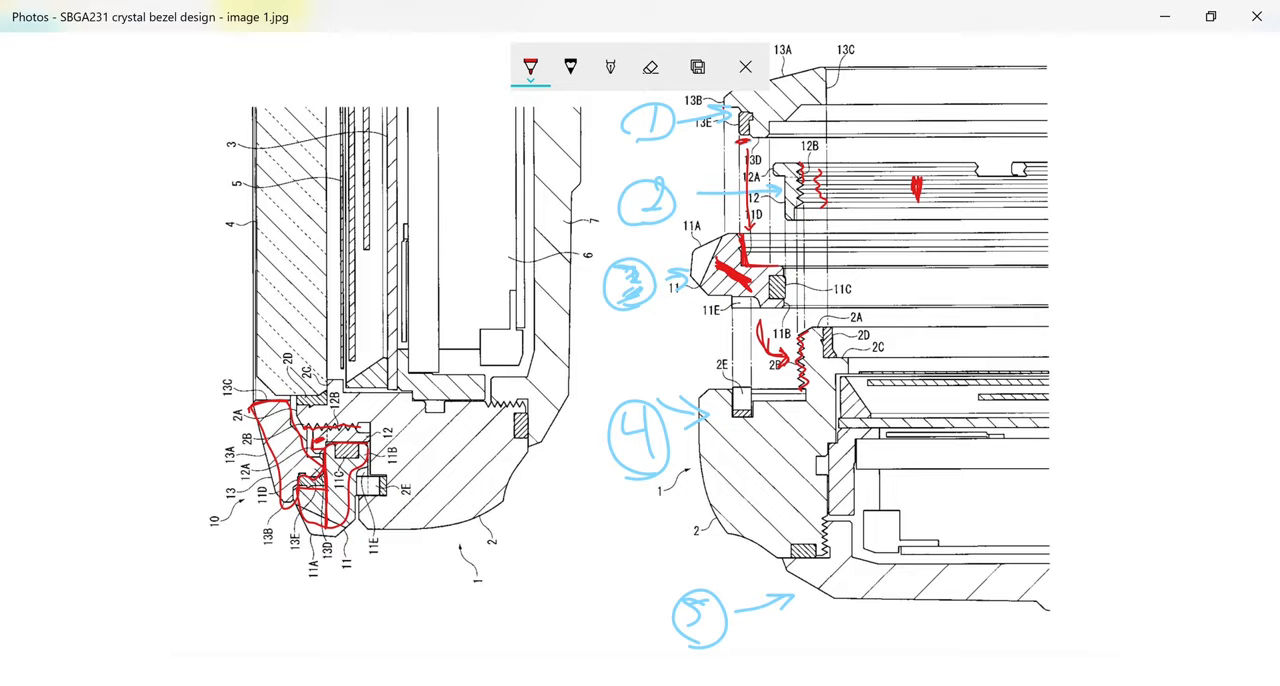
Outline the left bezel ring around 13A/11A and trace the thread beside 2A/2D in red.
left_click(744, 66)
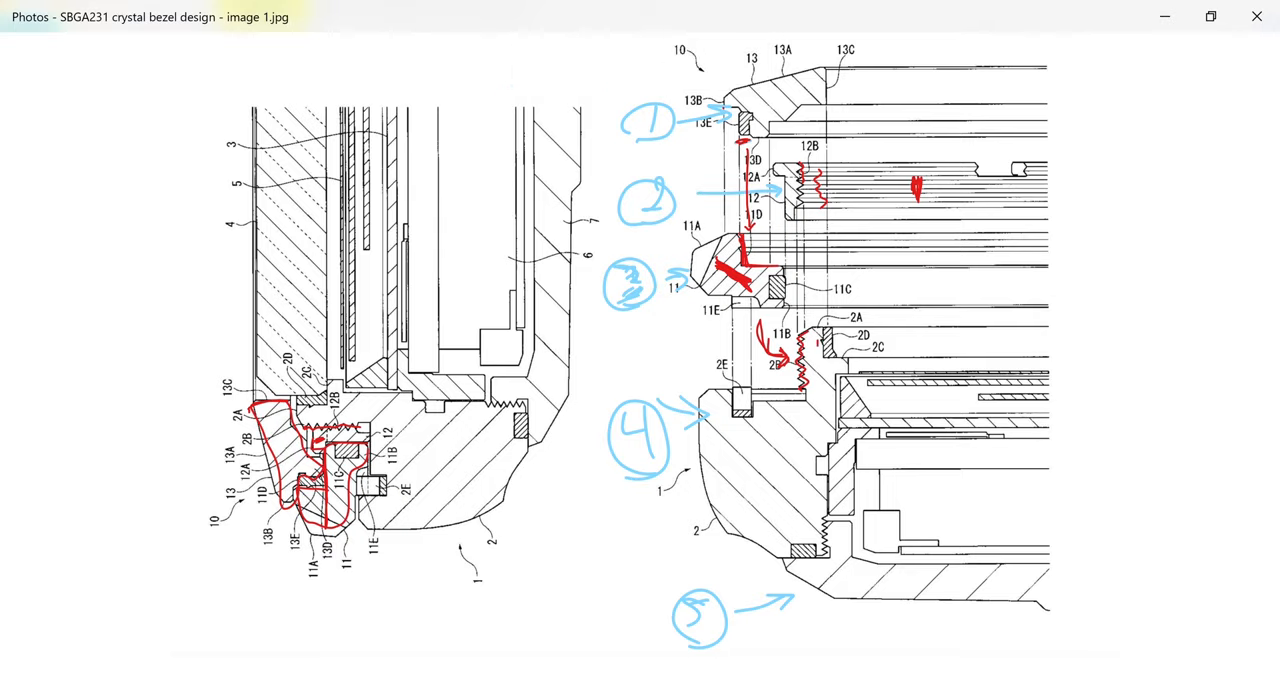
left_click_drag(822, 340, 822, 440)
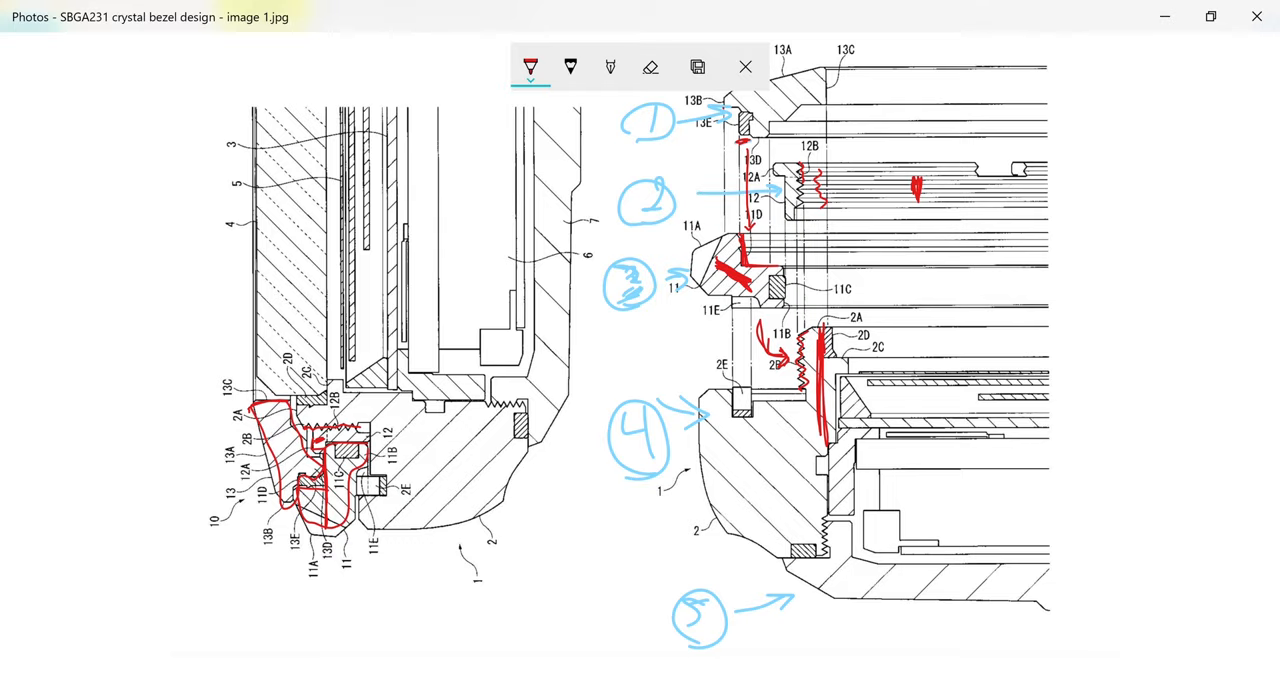
left_click_drag(816, 222, 1050, 216)
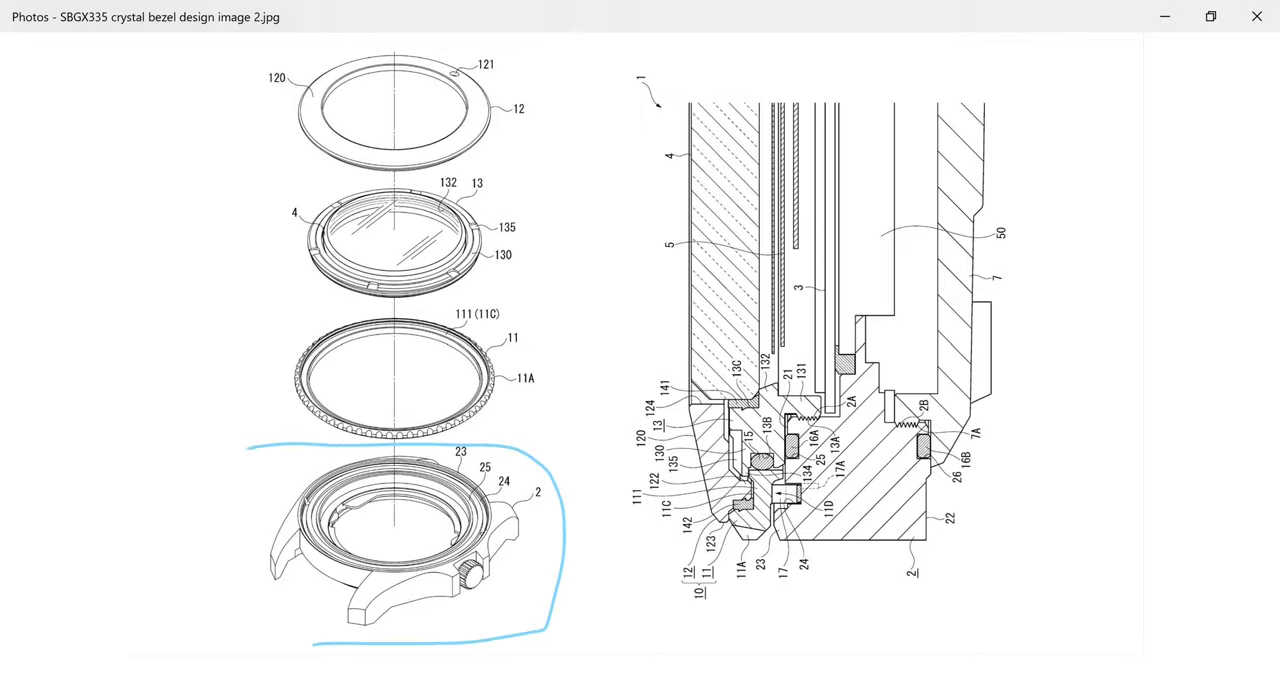
Circle the case (part 2) in blue on the second bezel image and write a note beside it.
left_click(530, 66)
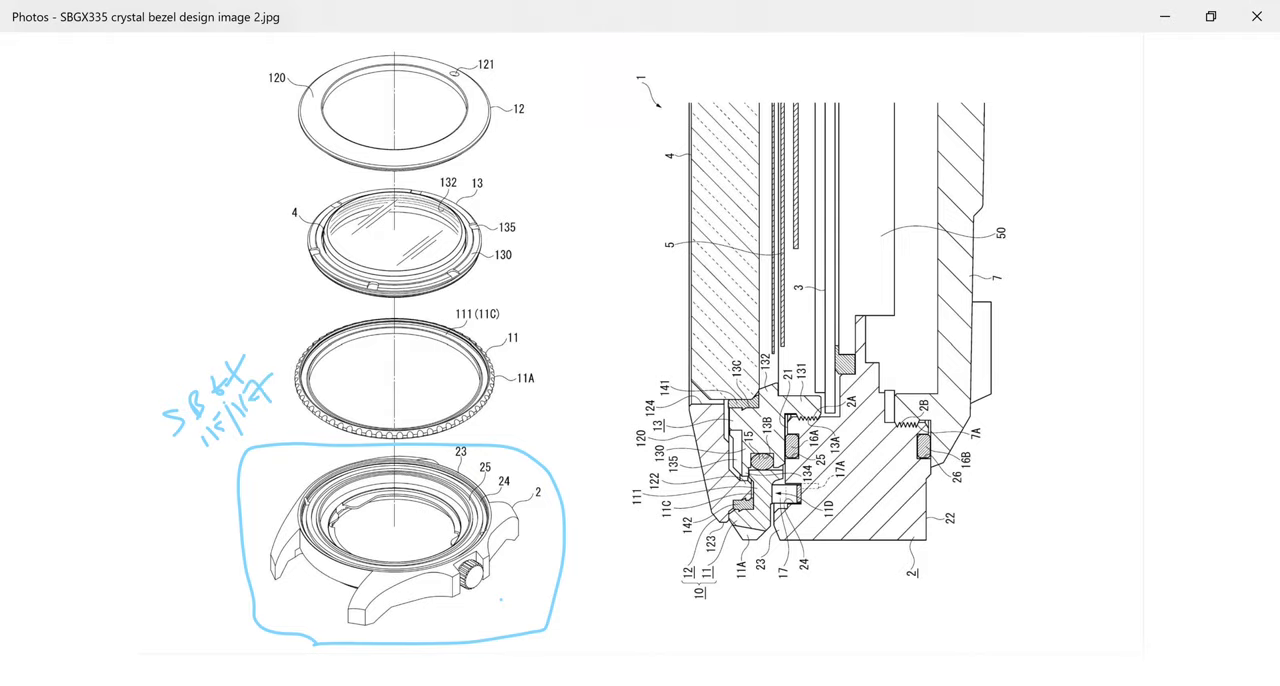
left_click(696, 68)
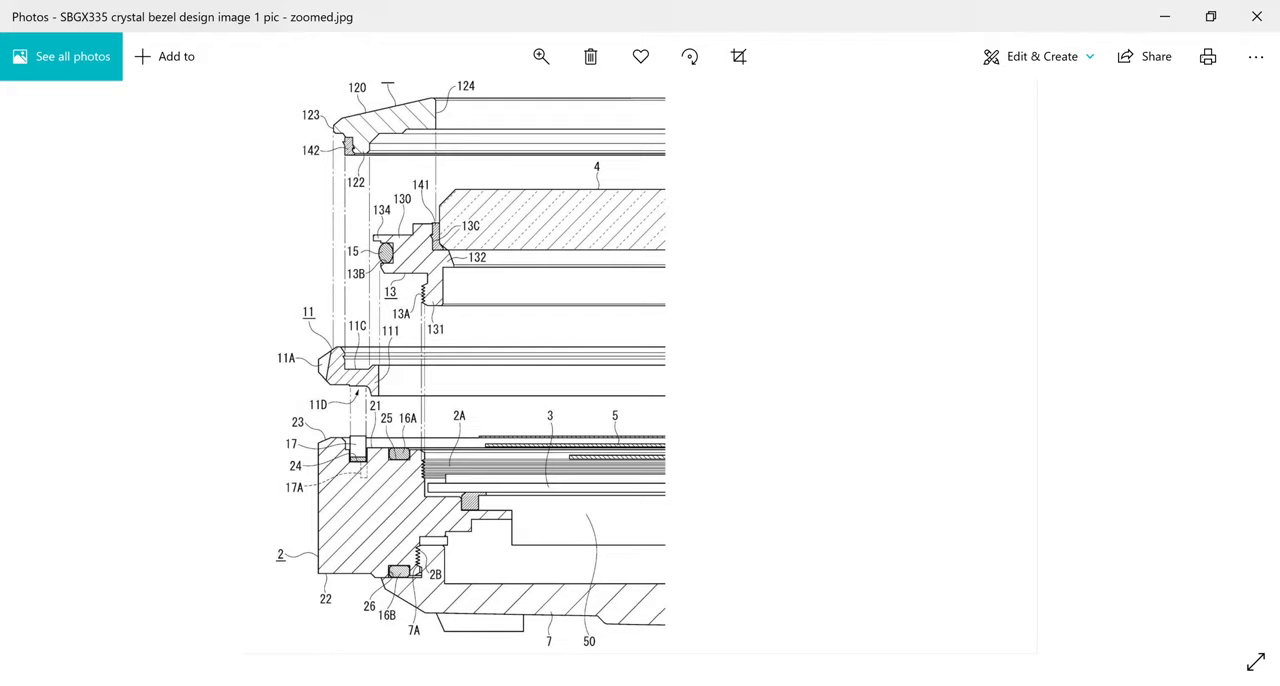
Handwrite blue circled 2, 3 and 4 beside parts 11A, 15 and 123, then switch ink to red.
left_click(738, 56)
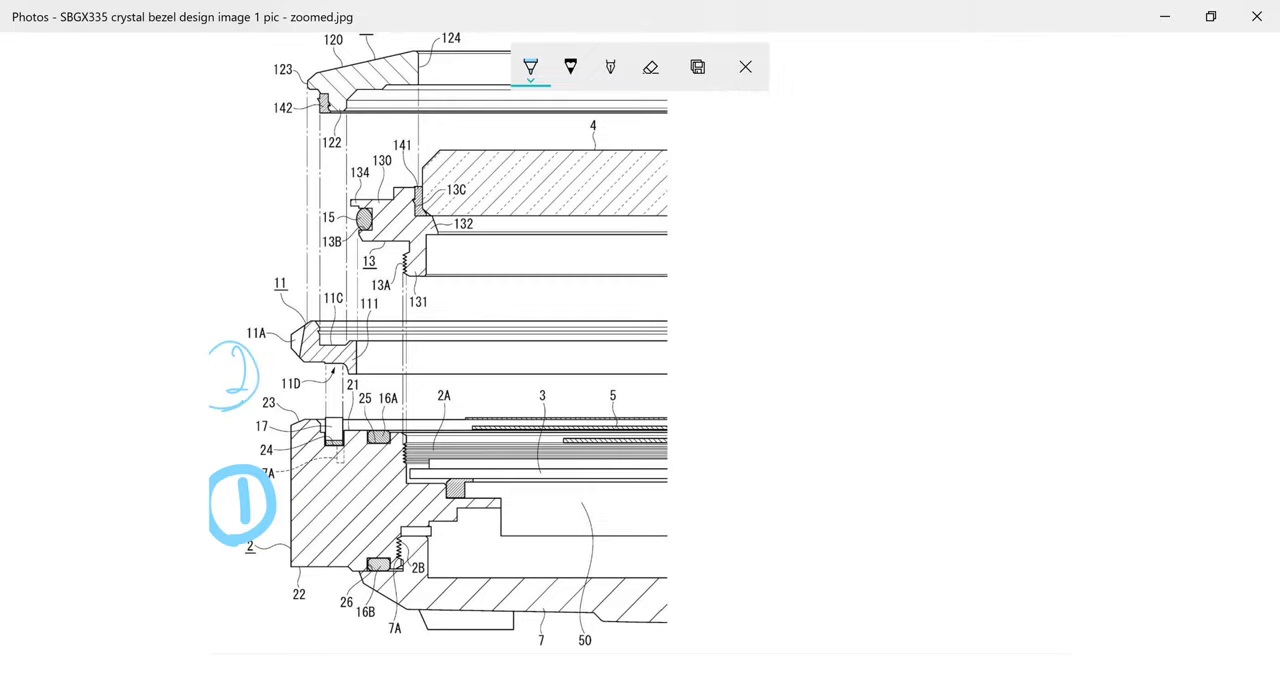
left_click_drag(256, 196, 304, 244)
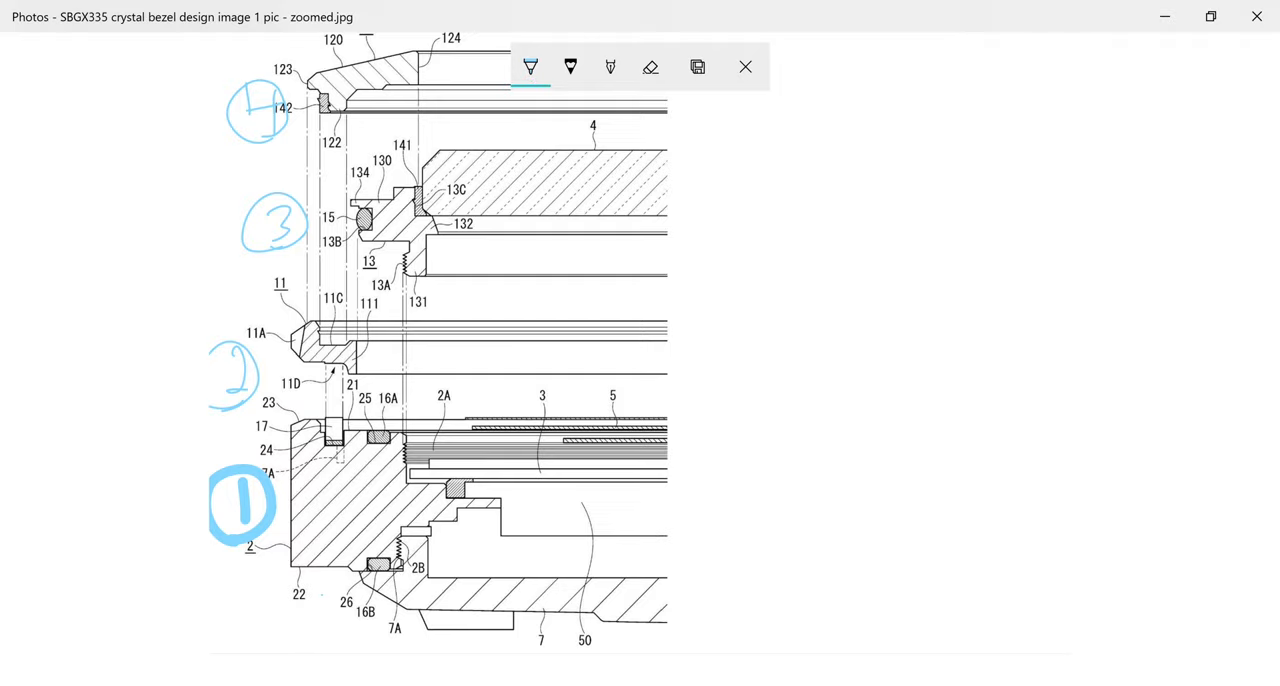
left_click(530, 68)
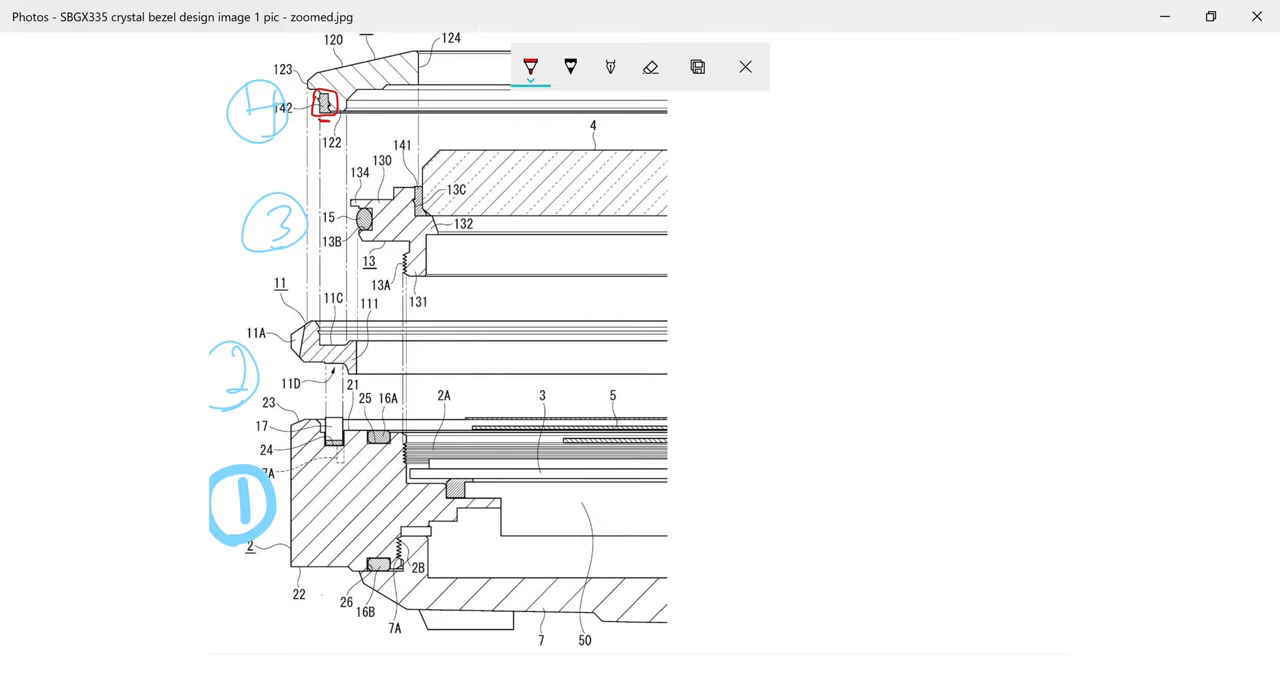
Trace the ring at 142, the top edge from 123 to 124, and the 11C and 13C areas in red.
left_click_drag(356, 62, 396, 58)
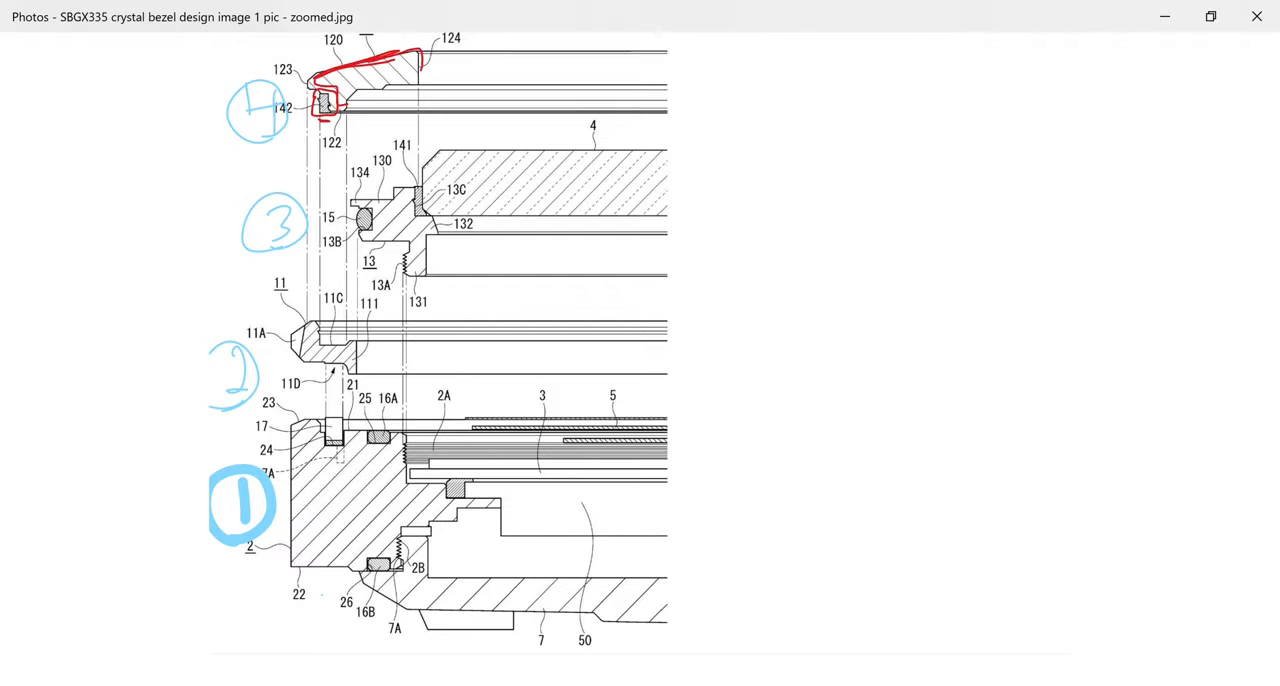
left_click(532, 68)
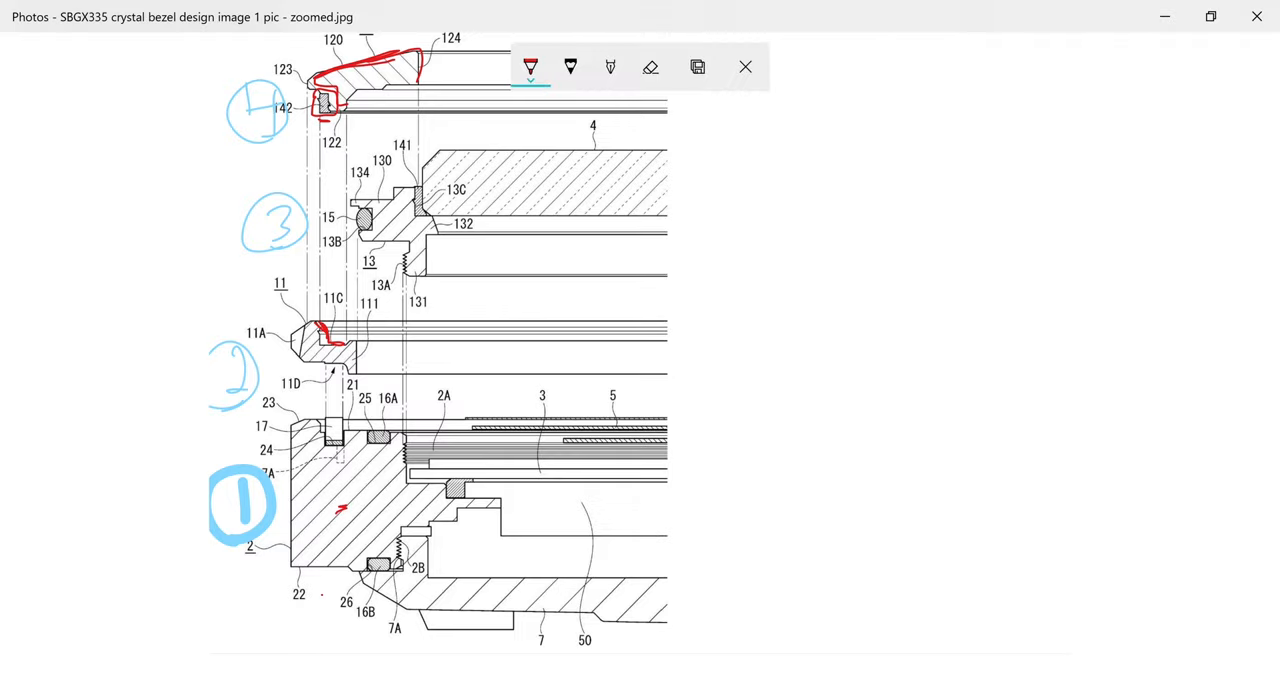
left_click(744, 68)
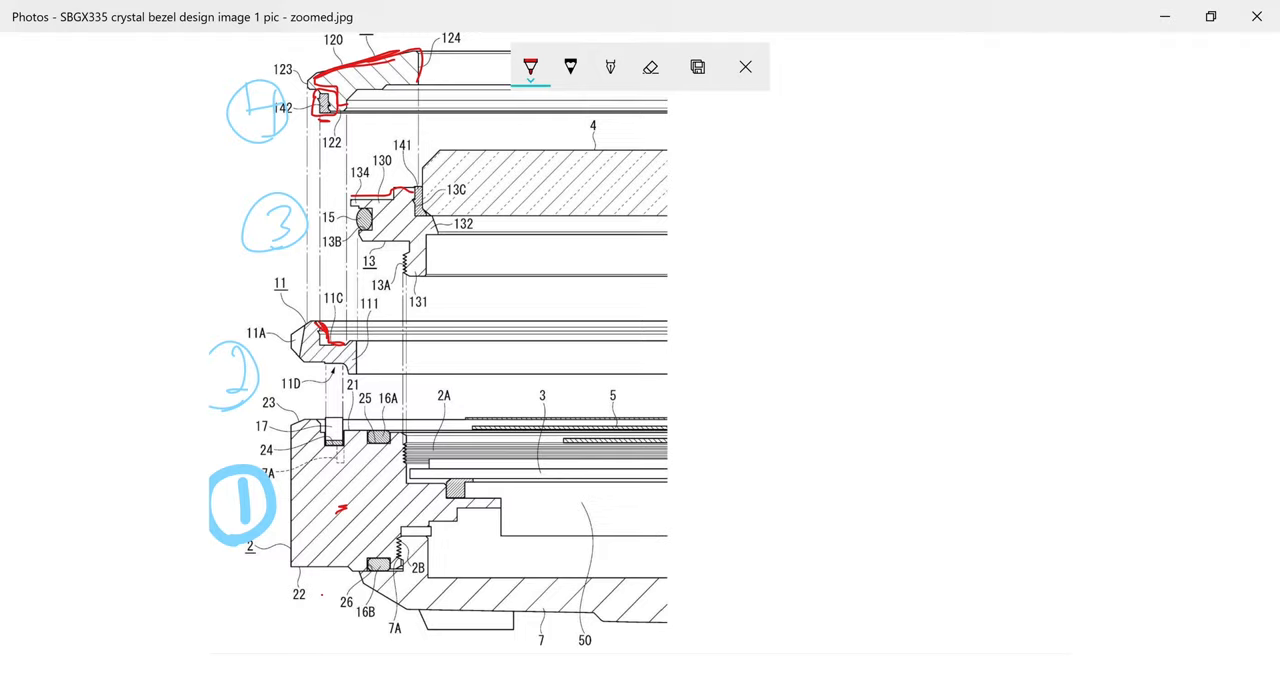
Draw a red stroke across part 4 and a vertical line from 131 down to 16A.
left_click_drag(496, 182, 640, 186)
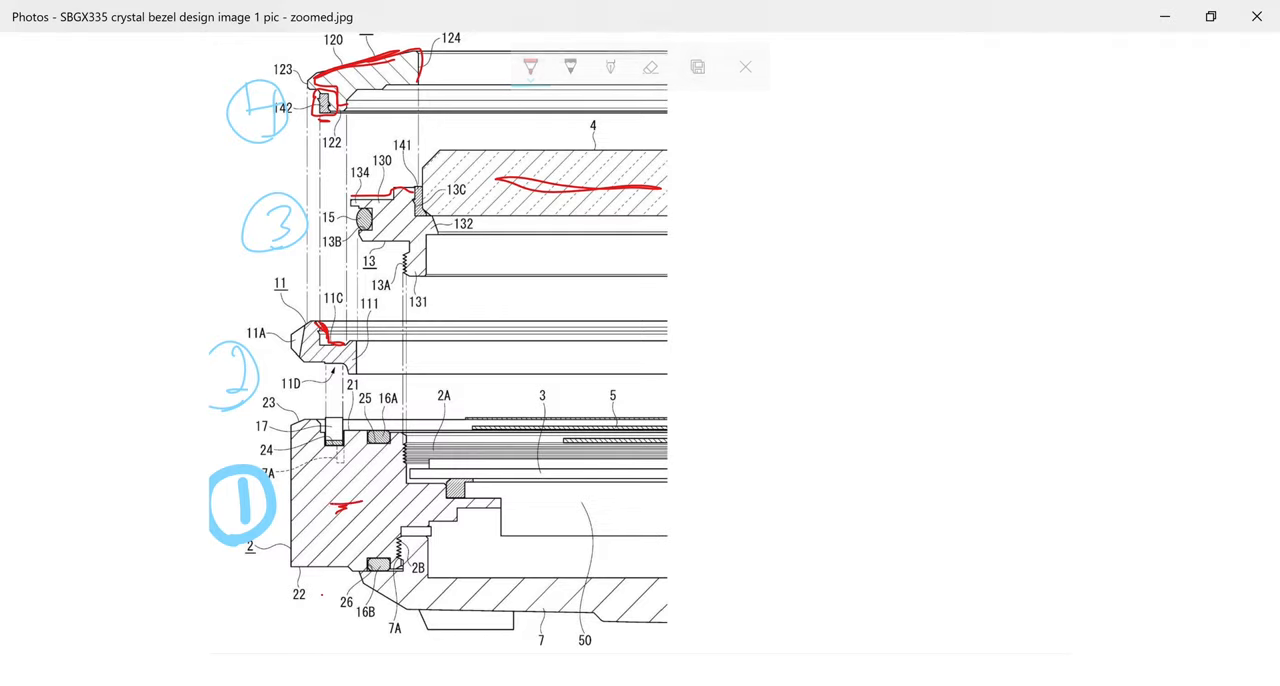
left_click(530, 68)
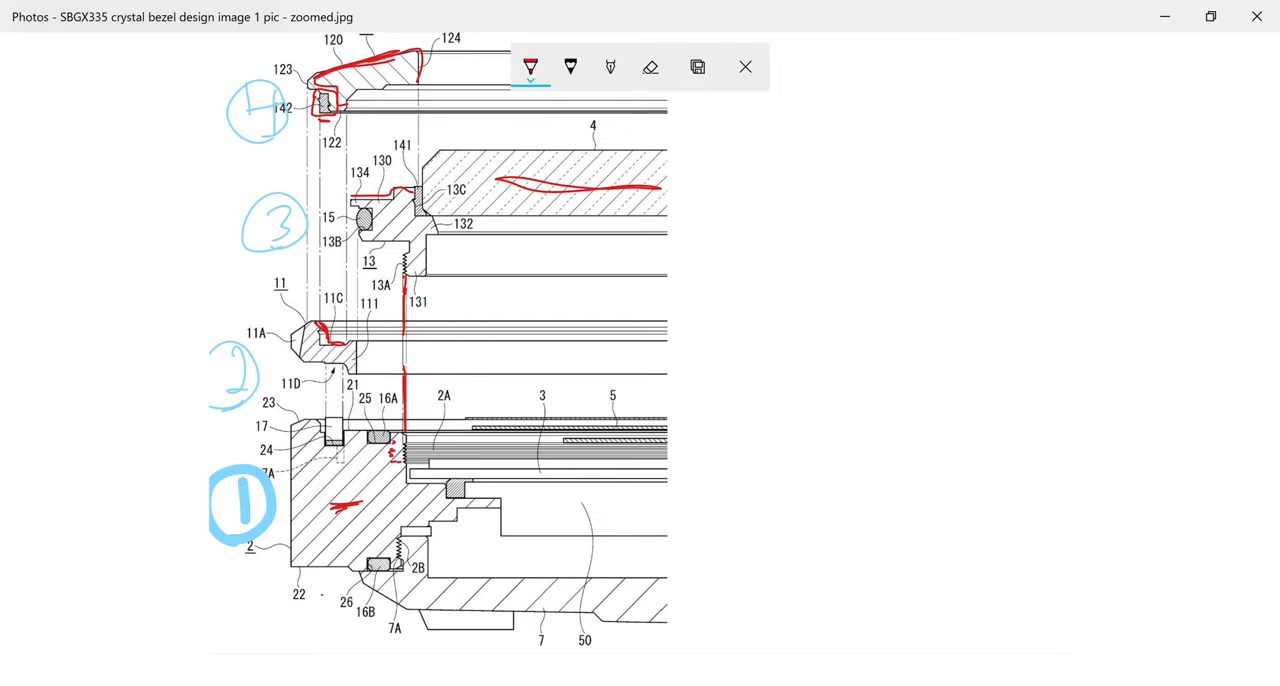
Add red tracing near 124, below 13B and around the 25/16A gasket gap.
left_click(744, 68)
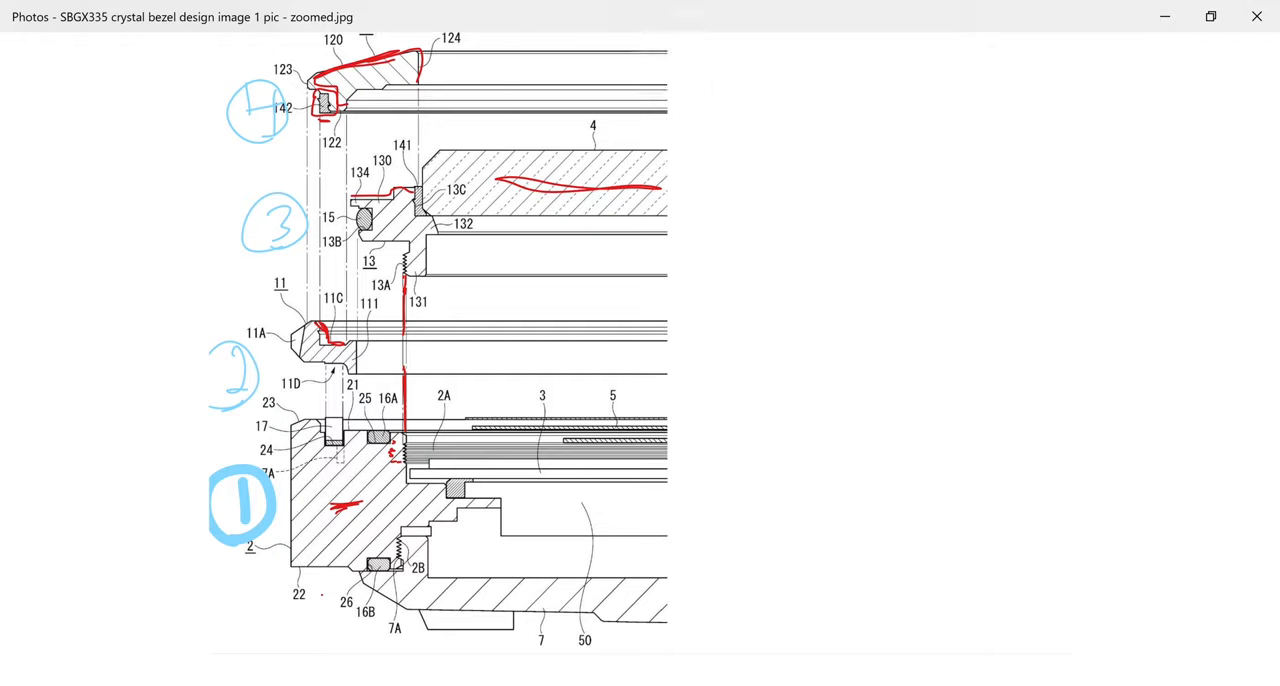
left_click(530, 68)
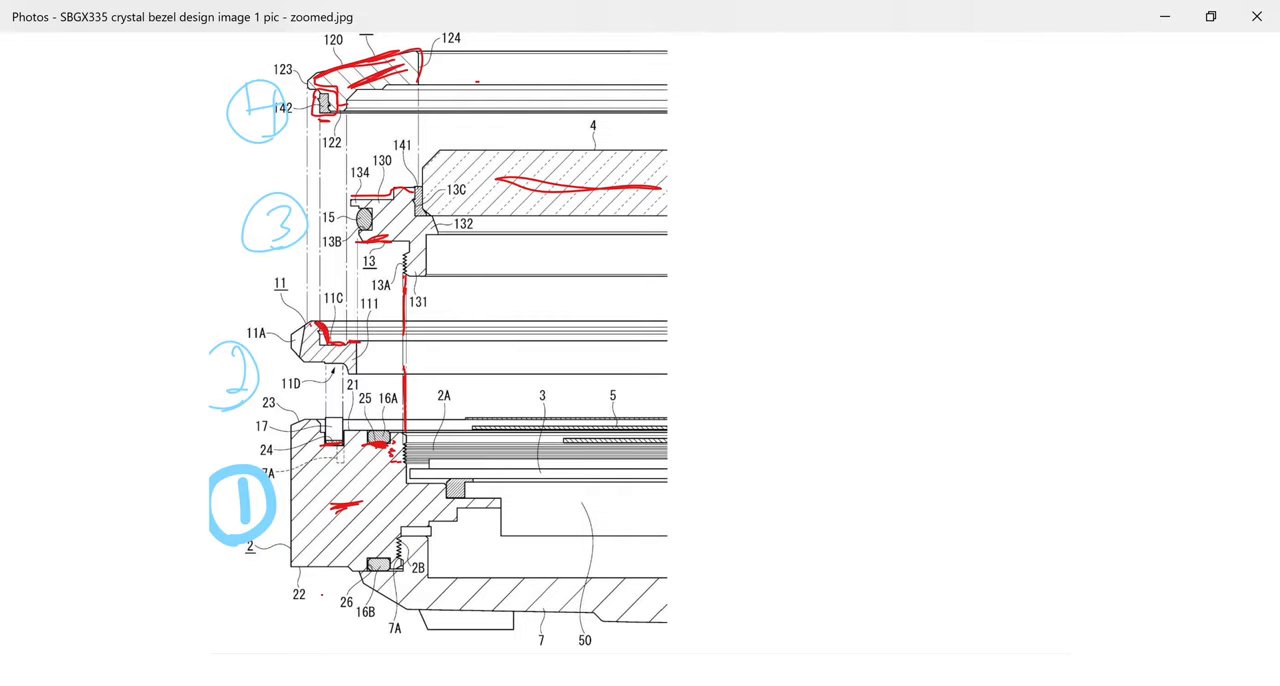
left_click(530, 66)
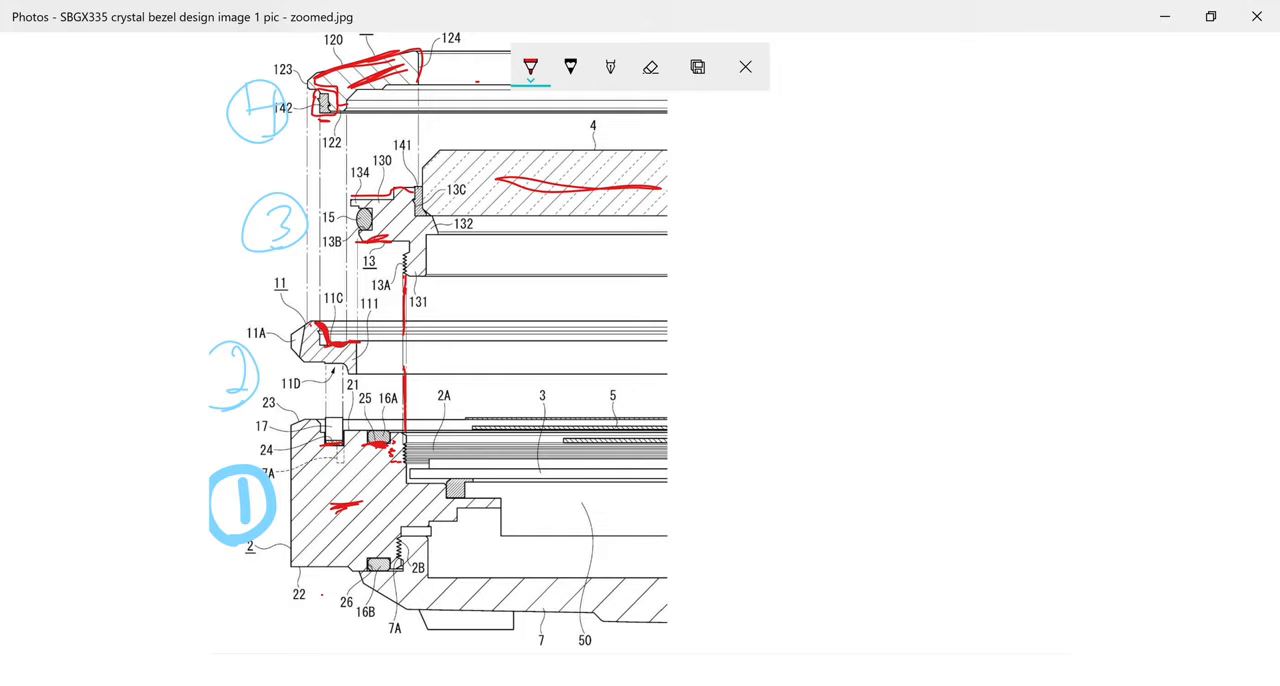
mouse_move(298, 474)
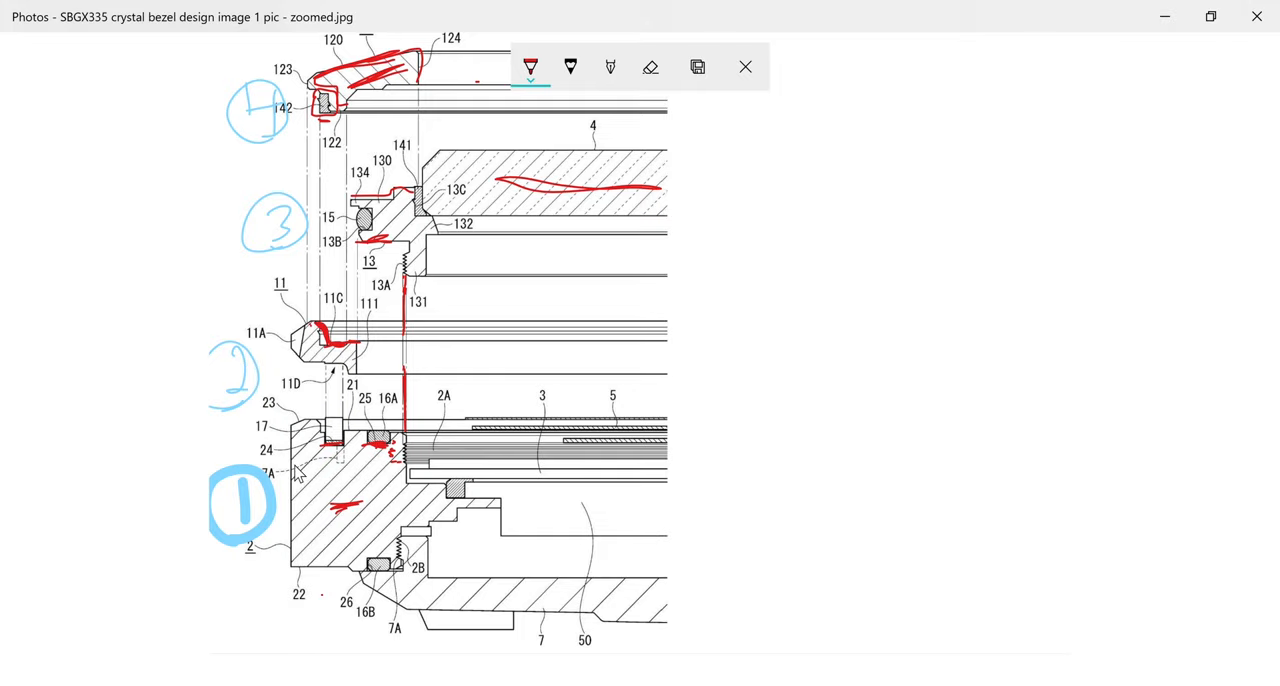